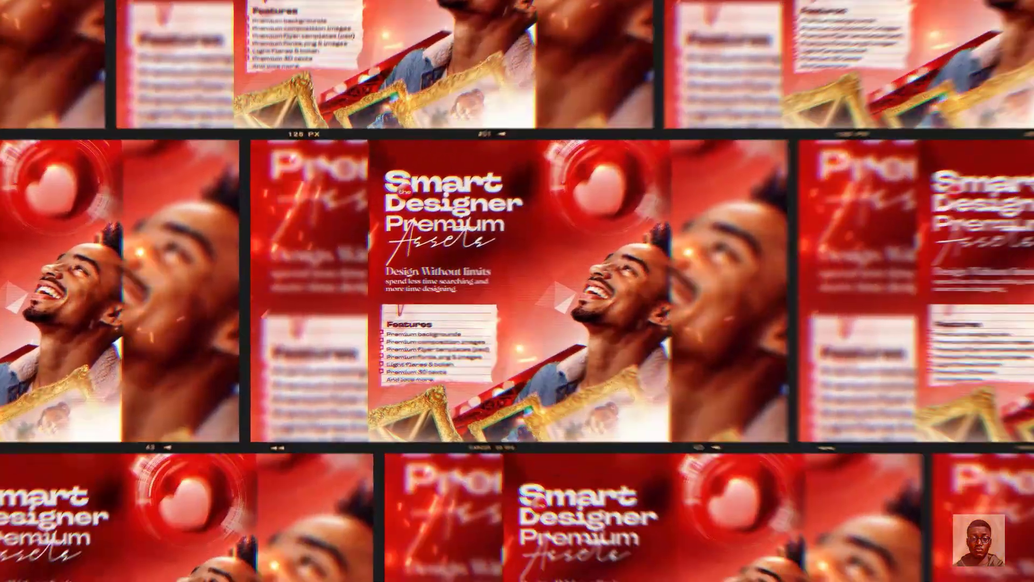
Step: Open the File menu from the Photoshop home screen
click(35, 9)
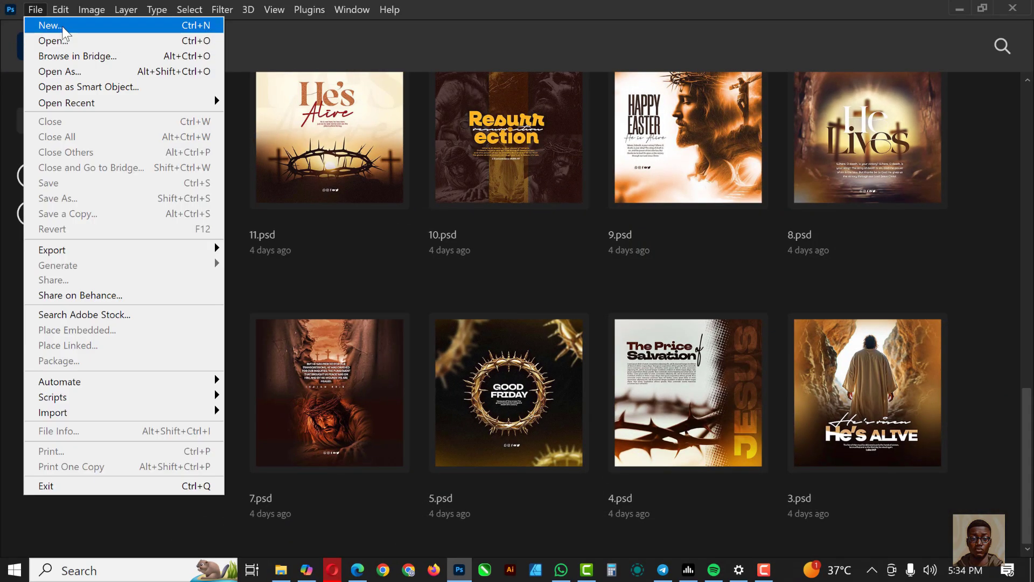
Step: Start a 4×5 in, 300 ppi transparent document named 'EASTER POSTER'
click(50, 25)
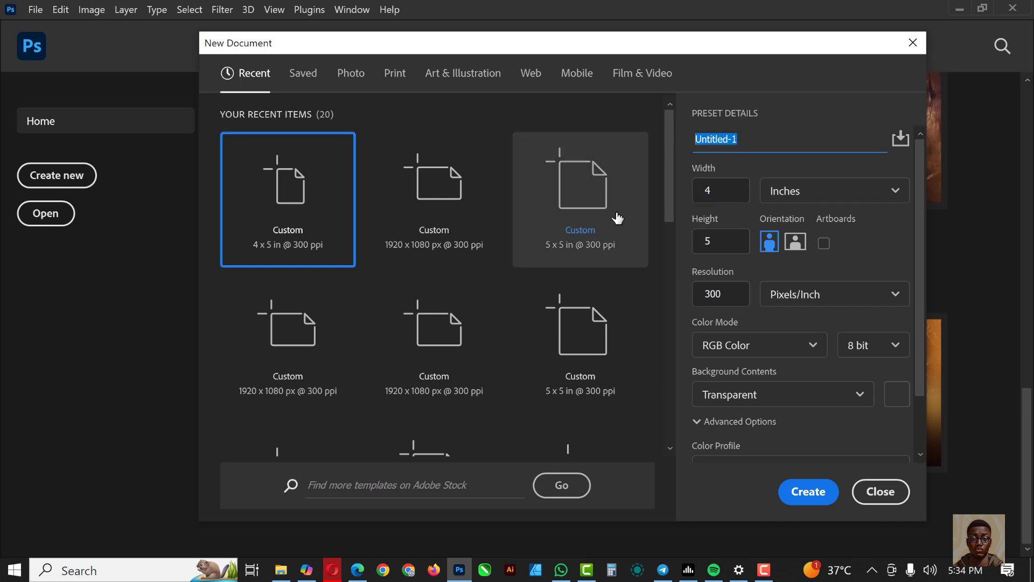
mouse_move(579, 198)
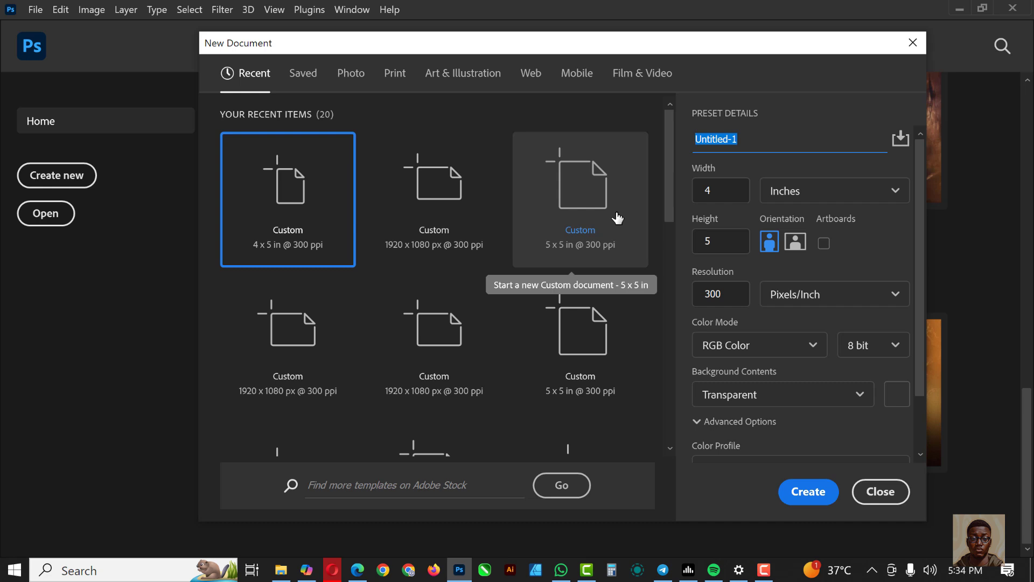
text(EAS)
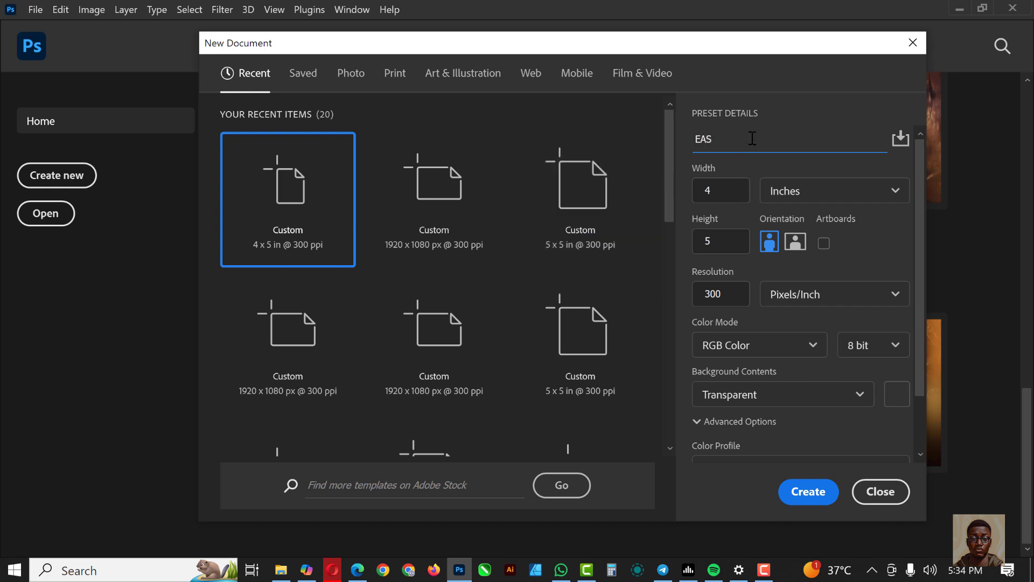
text(TER)
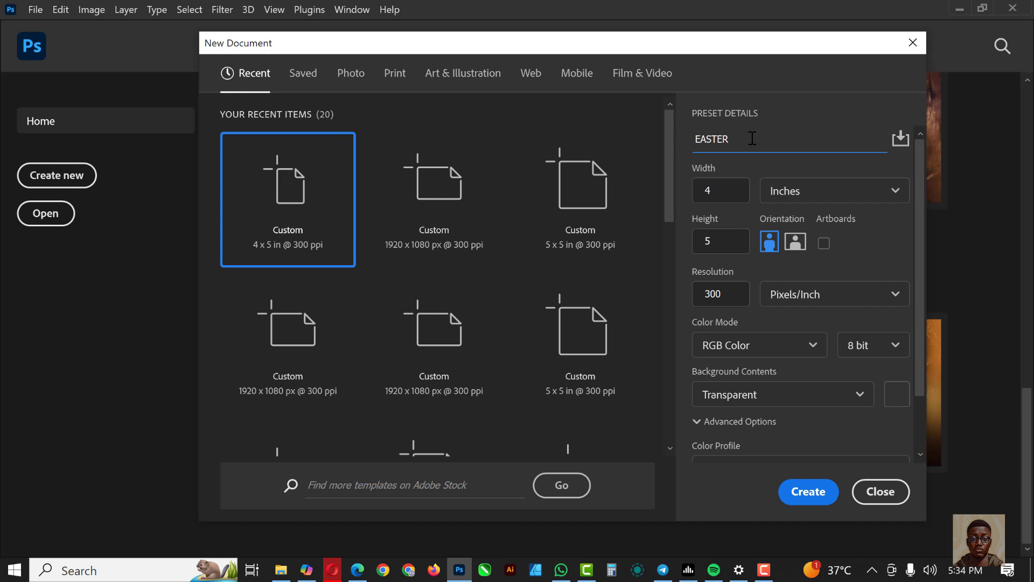
text(POSTER)
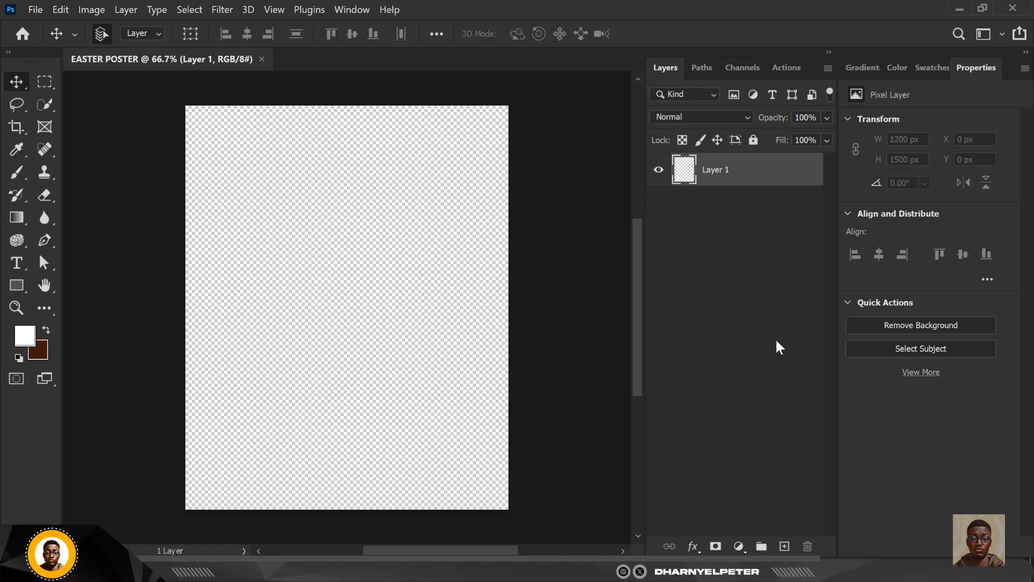
mouse_move(5, 335)
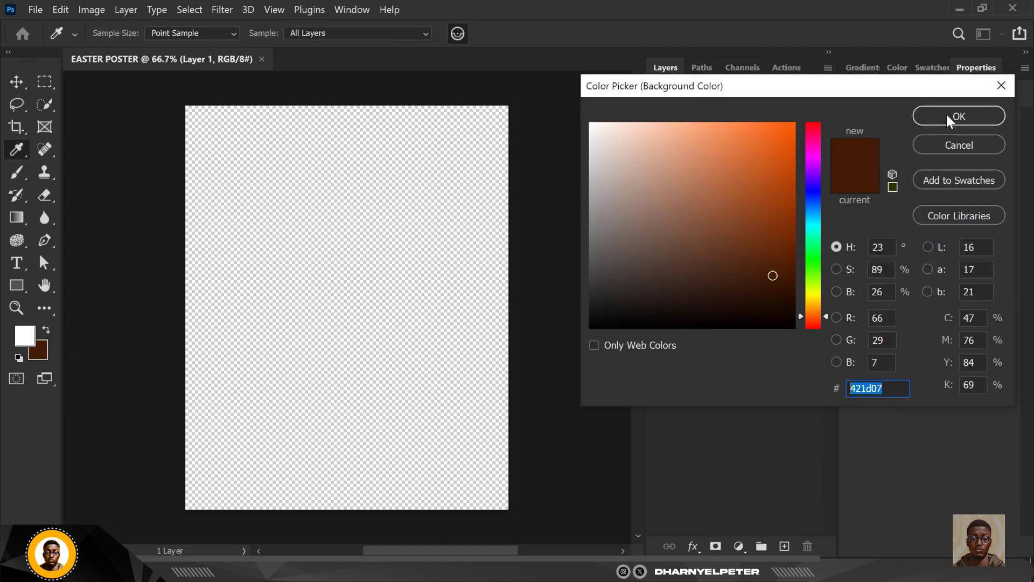
mouse_move(958, 152)
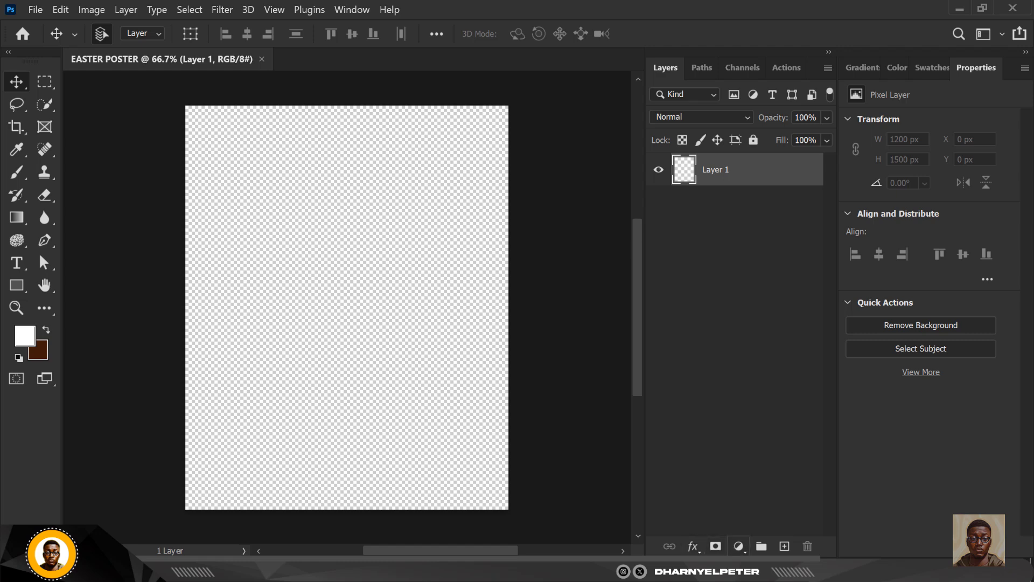
Step: Add a radial Gradient Fill layer with its scale widened to about 133%
click(738, 547)
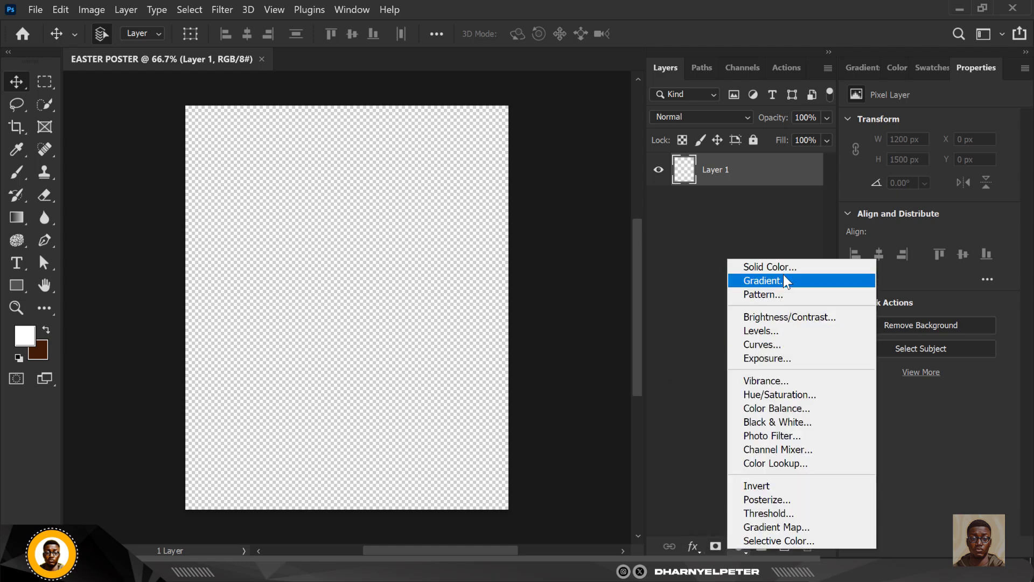
click(764, 280)
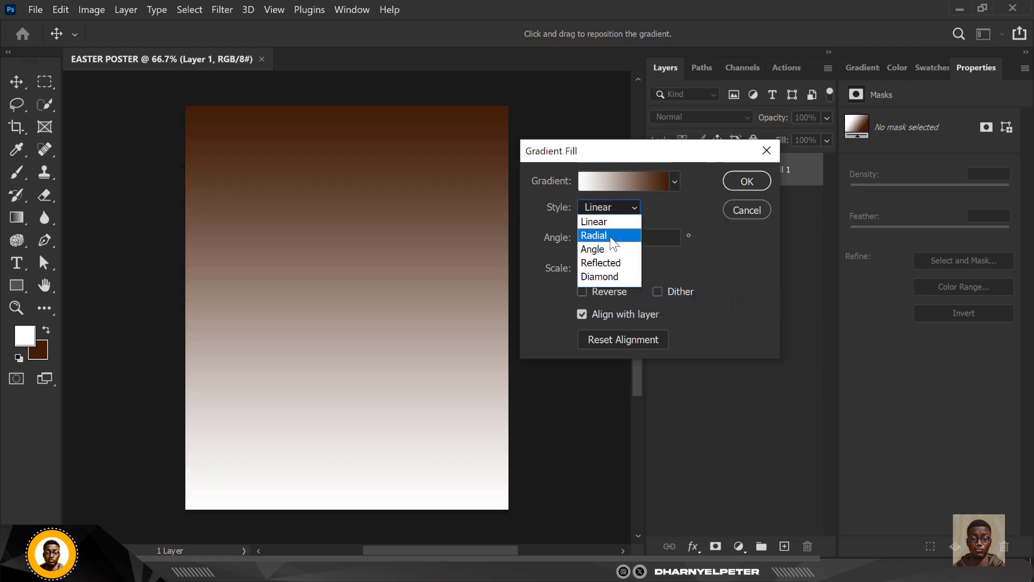
click(594, 235)
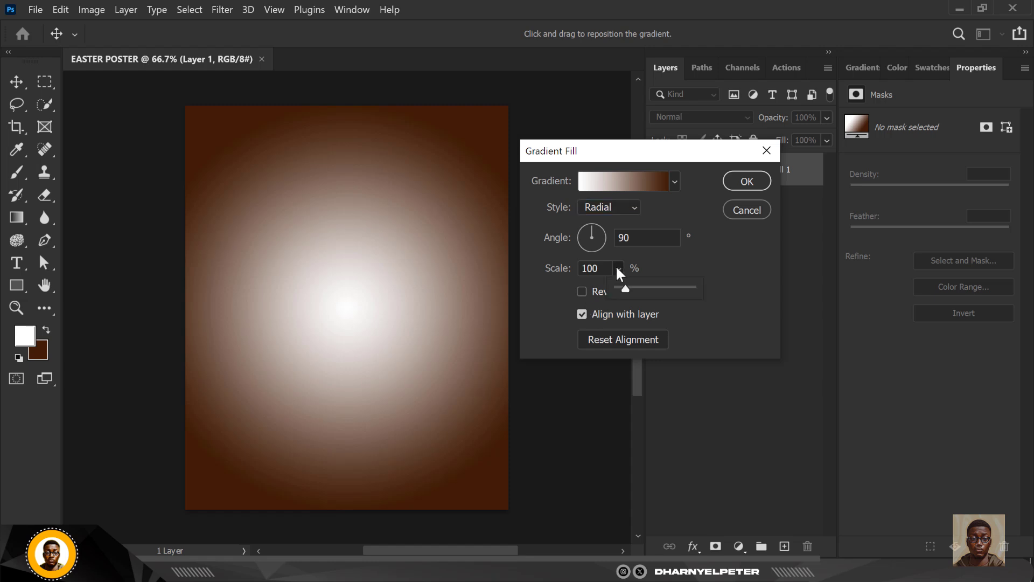
drag(623, 288, 658, 288)
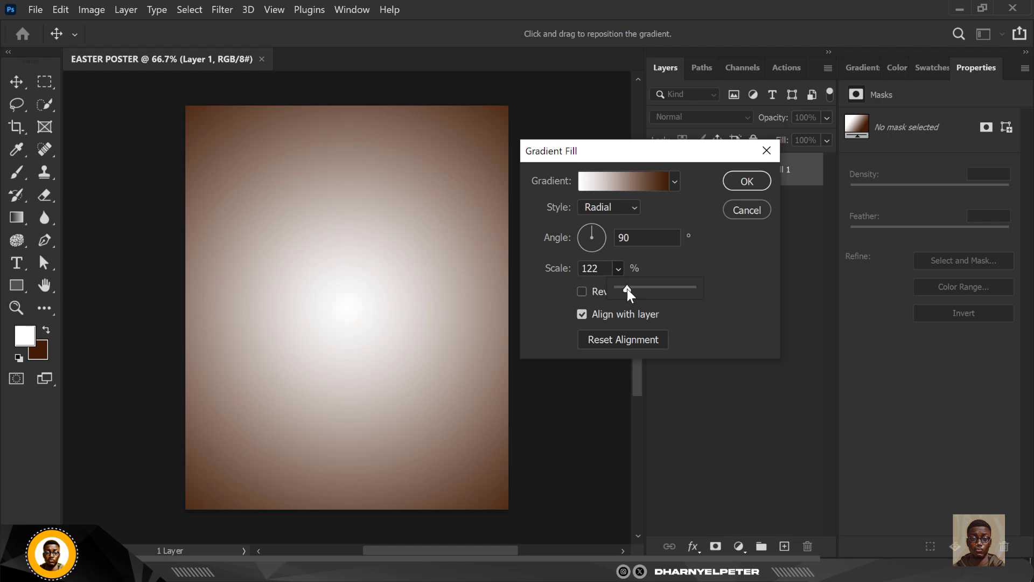
drag(625, 286, 656, 286)
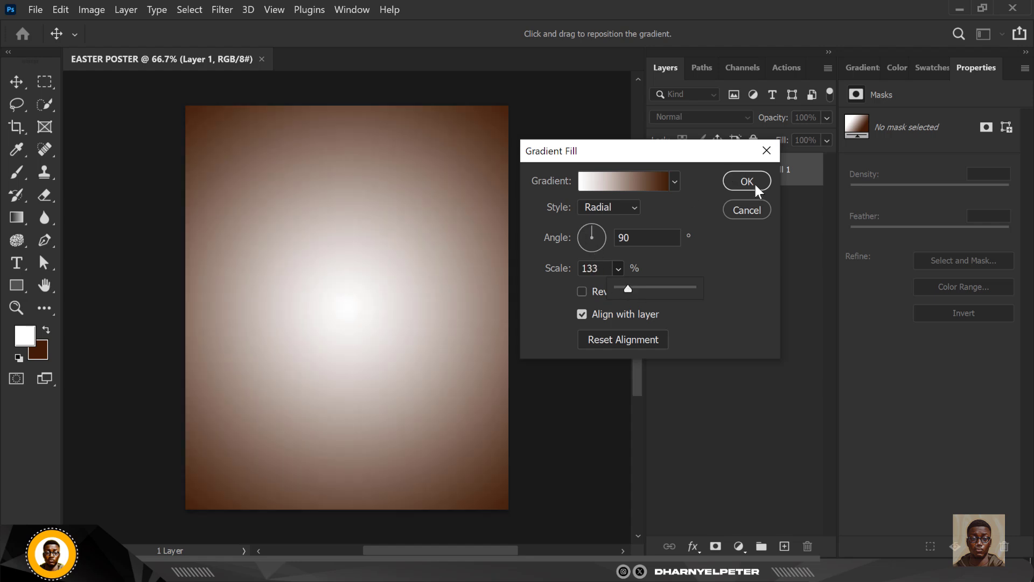
click(746, 181)
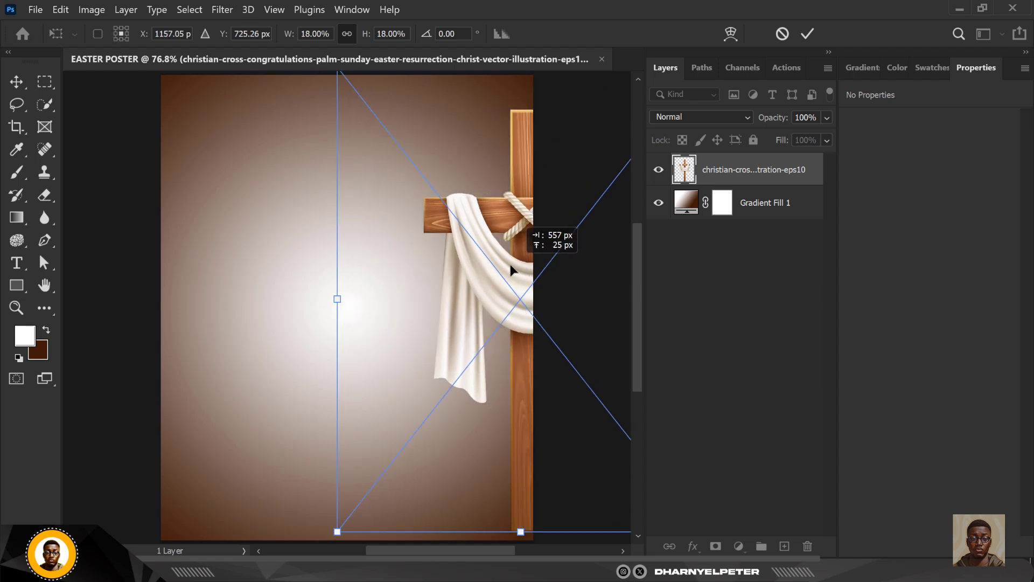
Step: Zoom out and enlarge the cross image to full poster height
key(ctrl+minus)
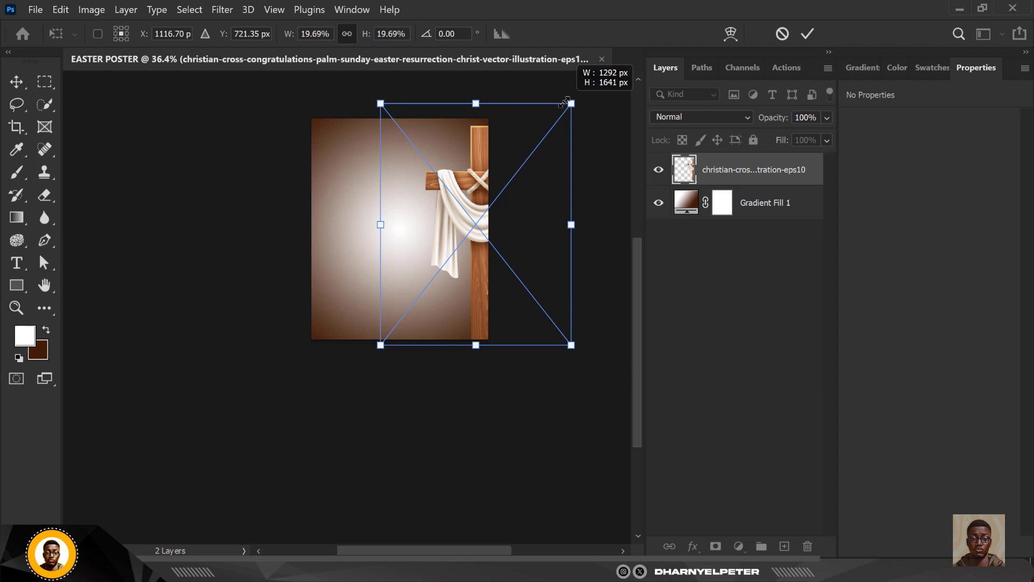
drag(567, 102, 594, 371)
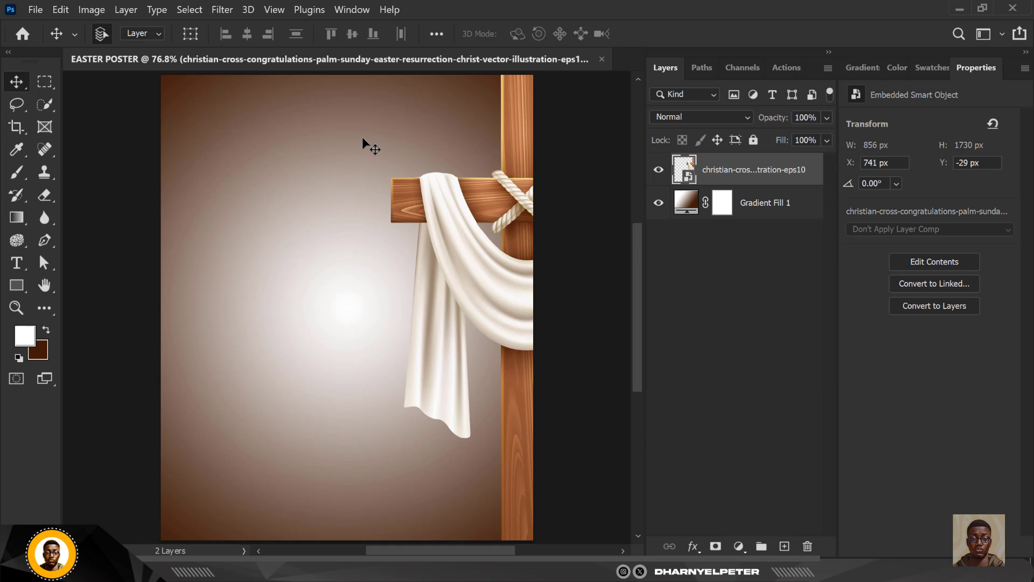
mouse_move(373, 323)
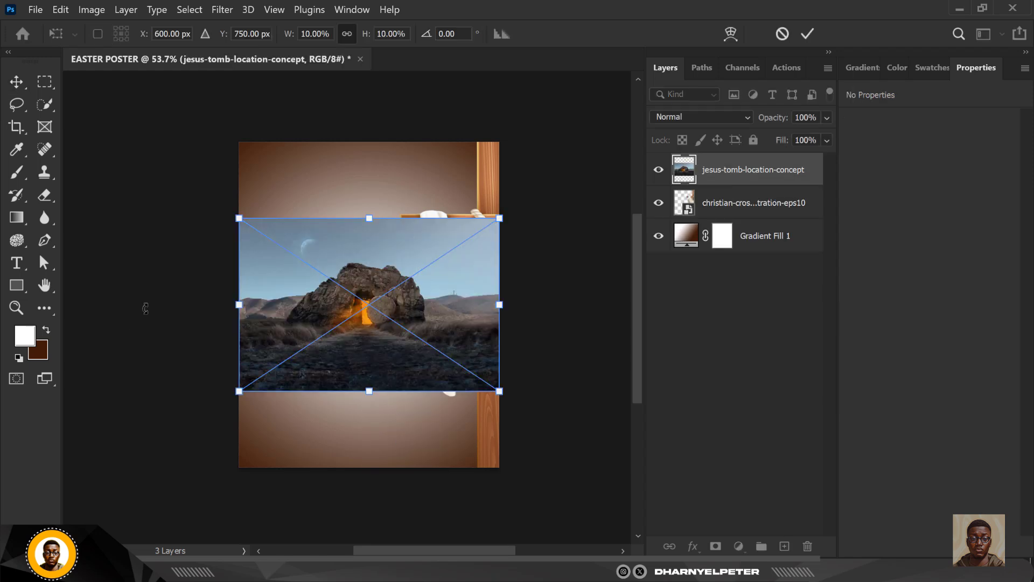
Step: Widen the tomb image across the poster, blend it in Overlay at 25% opacity
drag(368, 304, 369, 379)
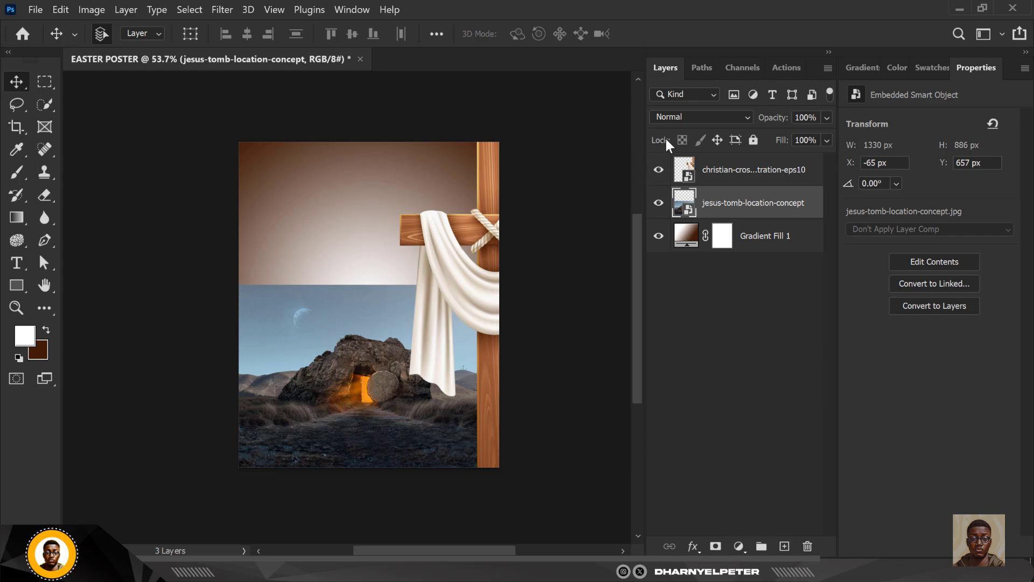
click(702, 117)
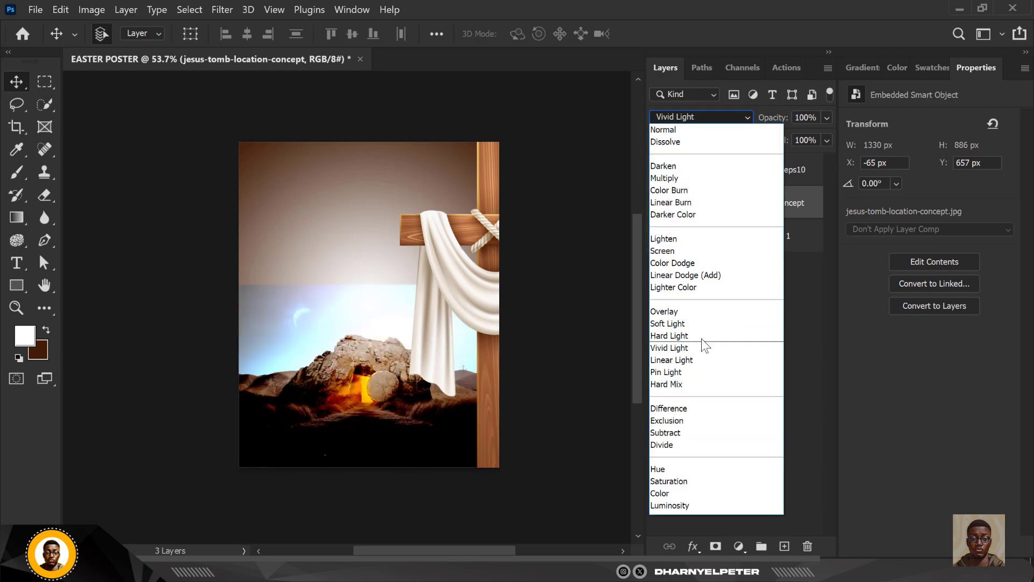
click(665, 311)
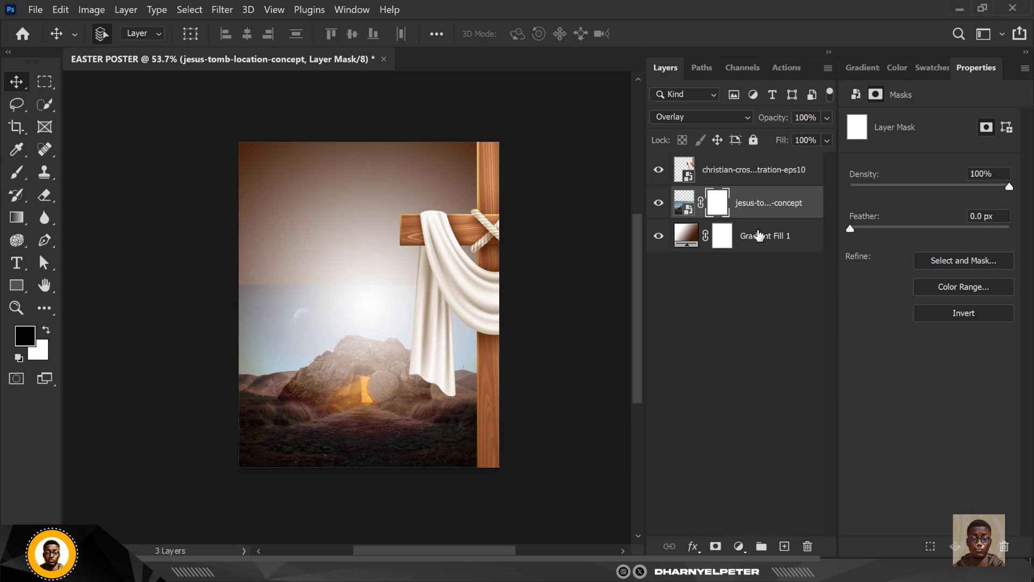
click(16, 172)
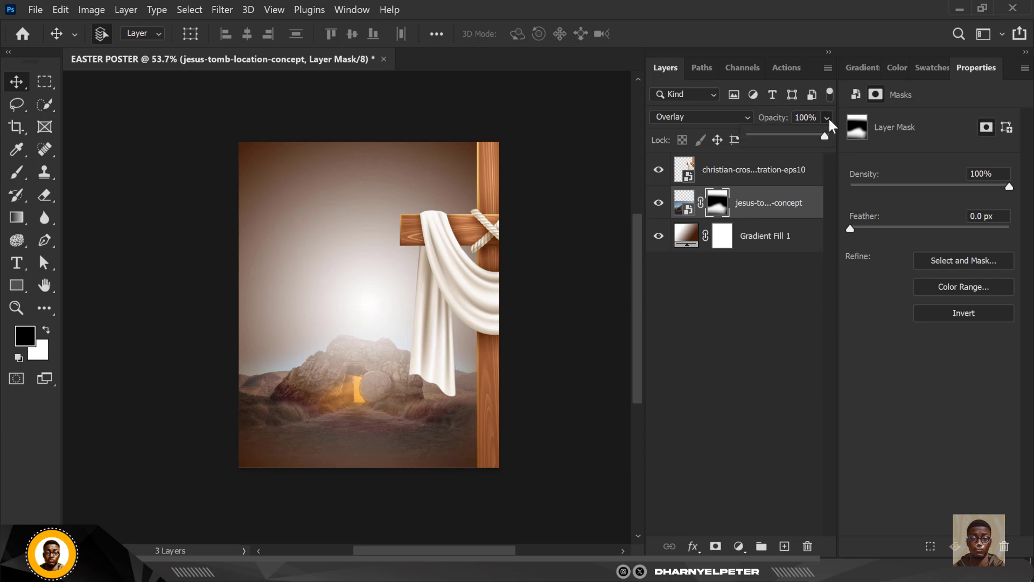
drag(825, 136, 769, 136)
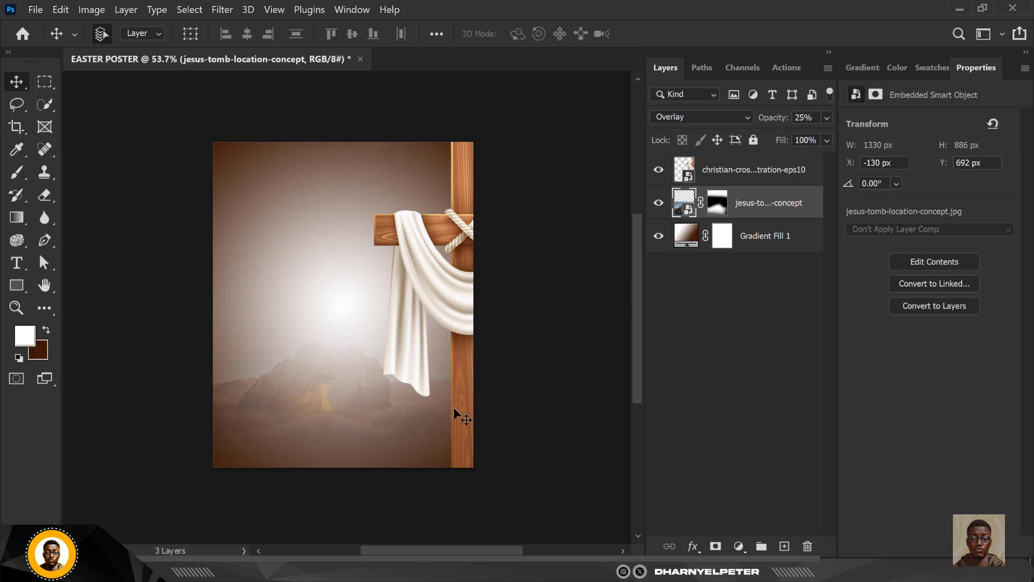
mouse_move(396, 468)
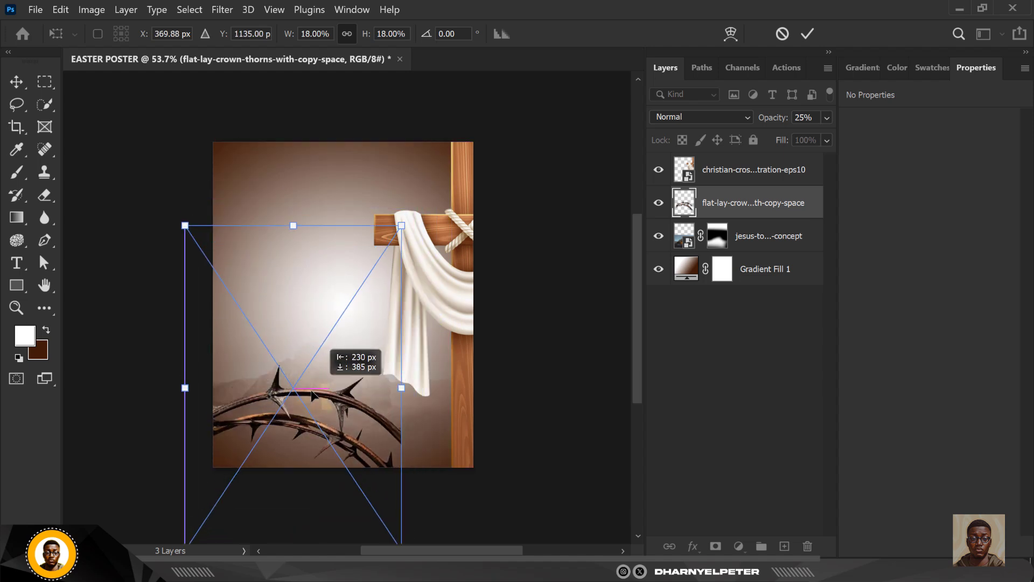
Step: Rotate the crown of thorns about 30° and nudge it into the bottom-left corner
drag(401, 225, 440, 297)
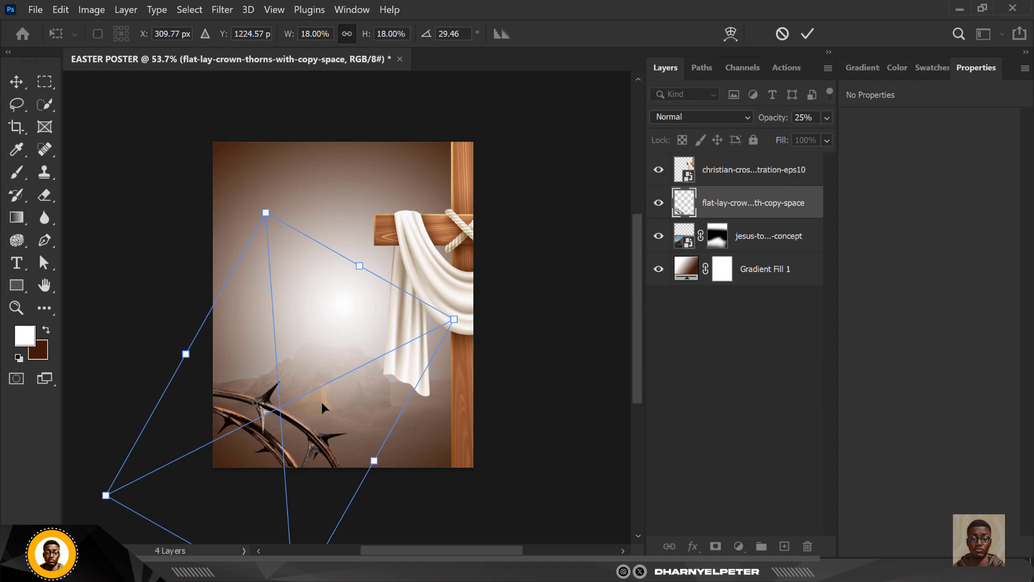
mouse_move(314, 420)
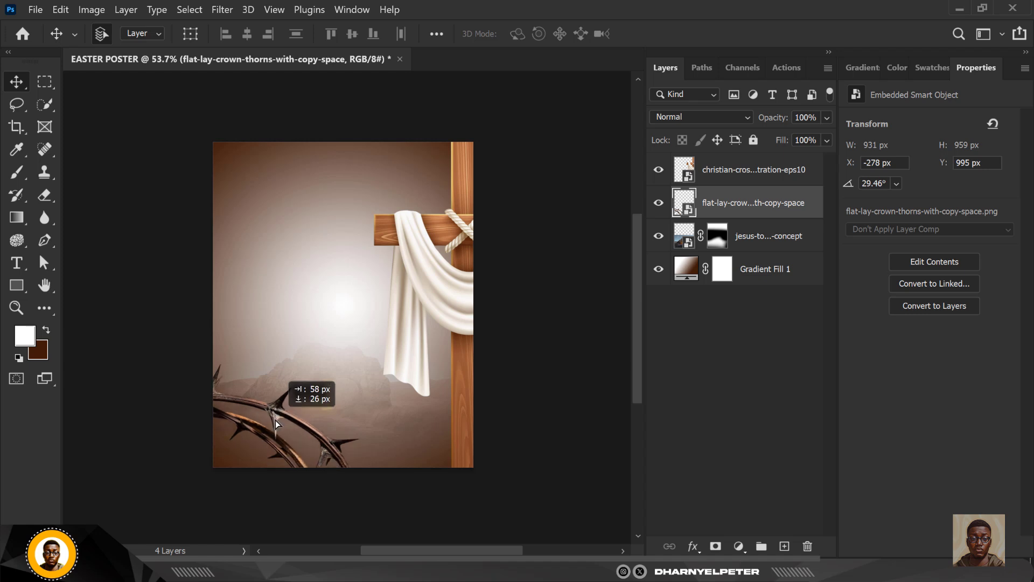
drag(277, 406, 287, 428)
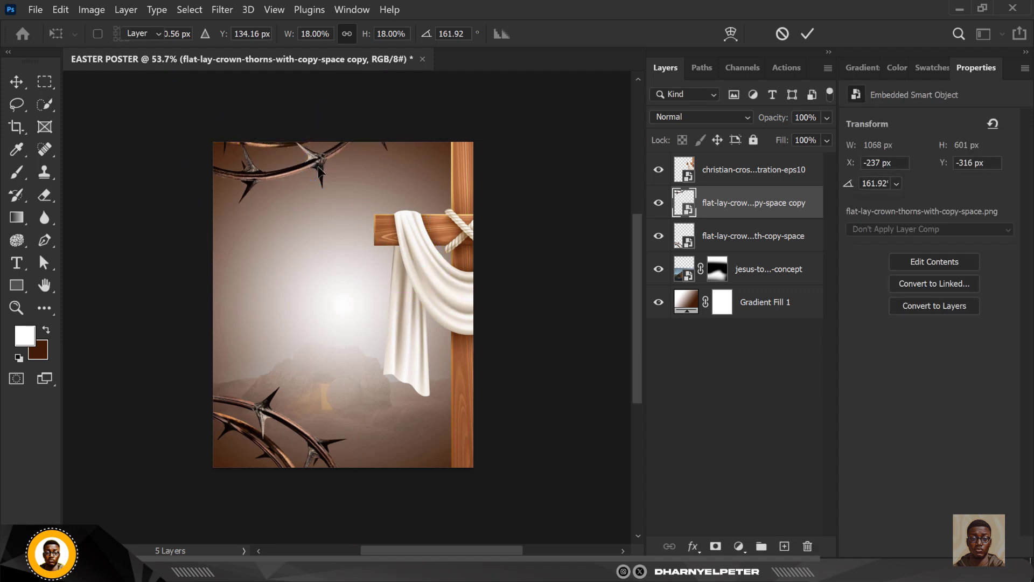
Step: Apply a Gaussian Blur of about 4.8 px to the top crown copy
click(222, 9)
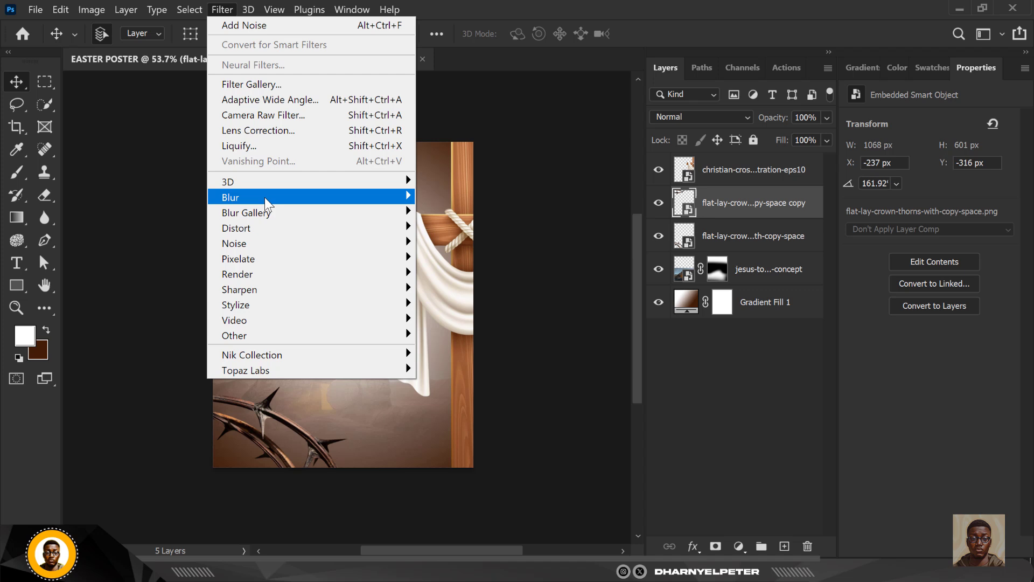
mouse_move(229, 197)
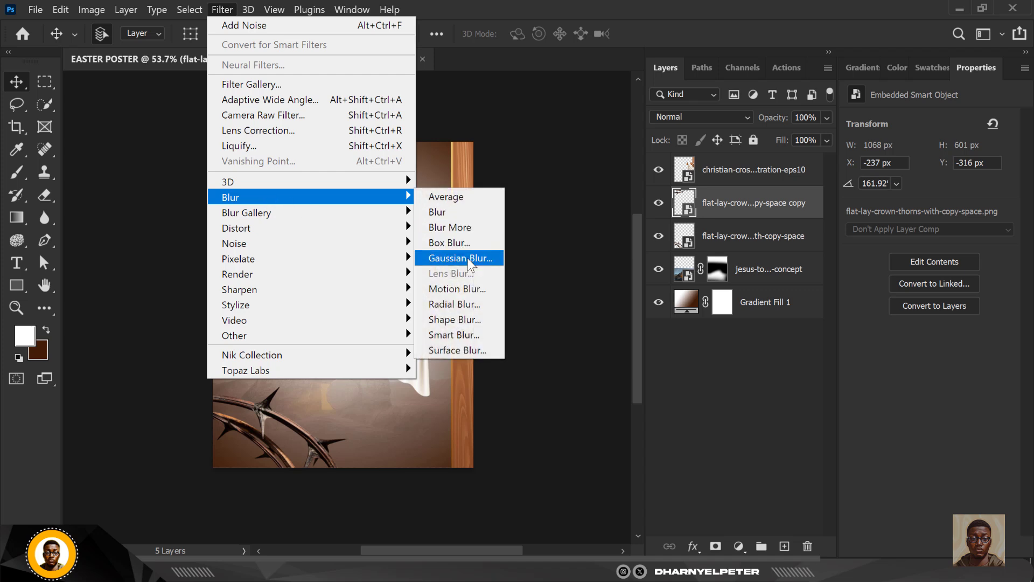
click(462, 258)
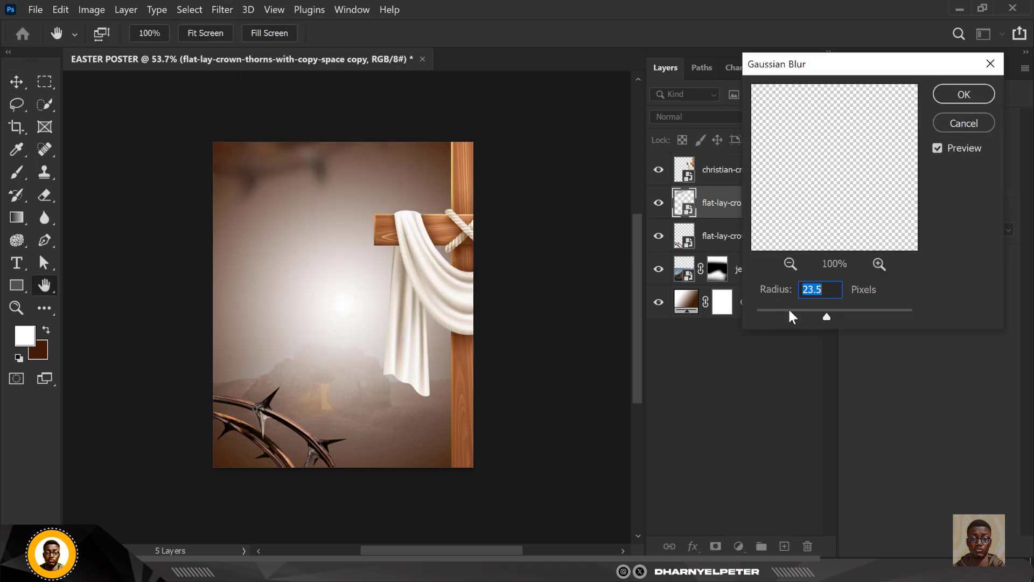
drag(826, 317, 797, 317)
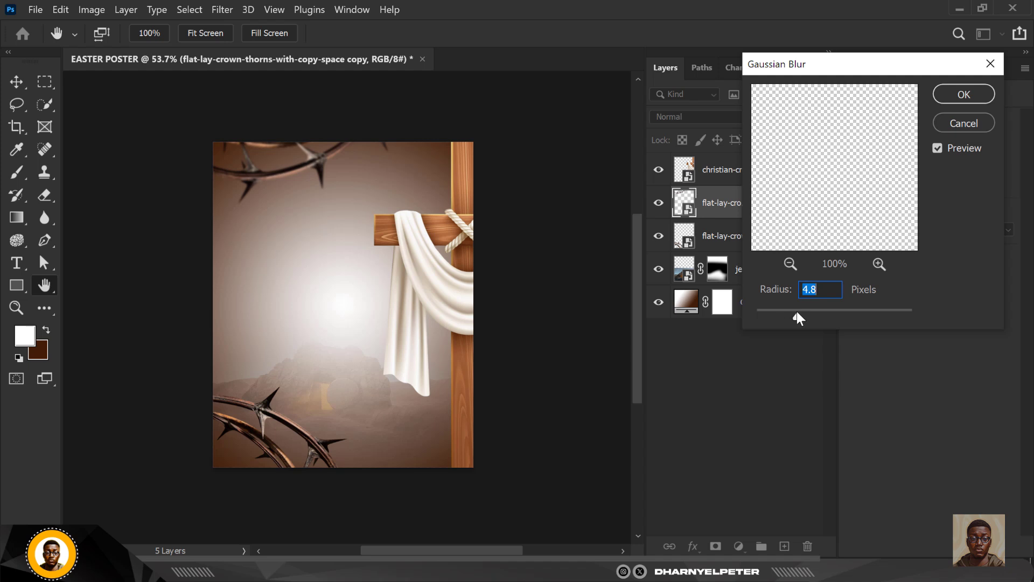
click(963, 94)
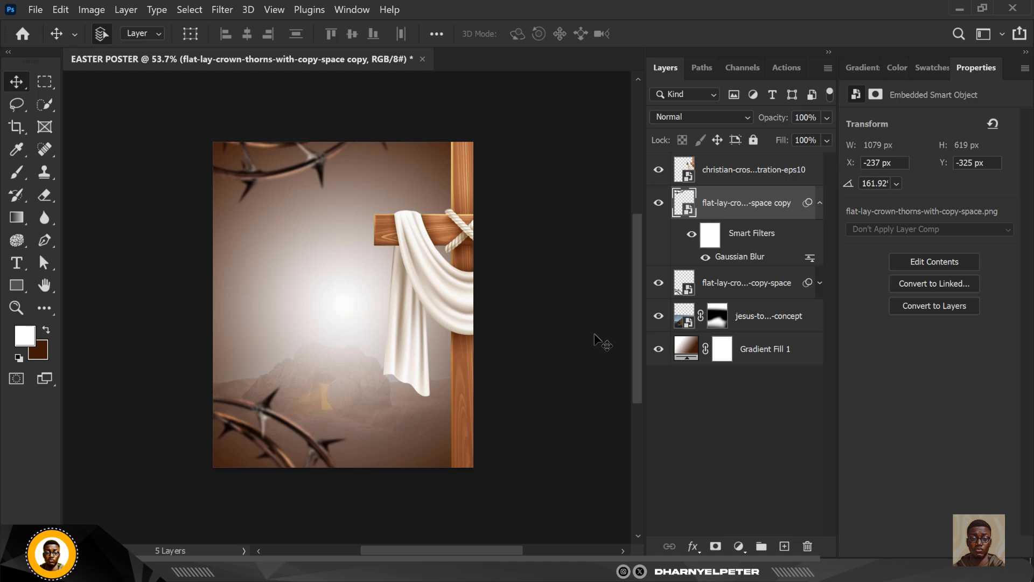
Step: Re-confirm the Gradient Fill 1 settings and lower the tomb layer's fill to 50%
double_click(685, 349)
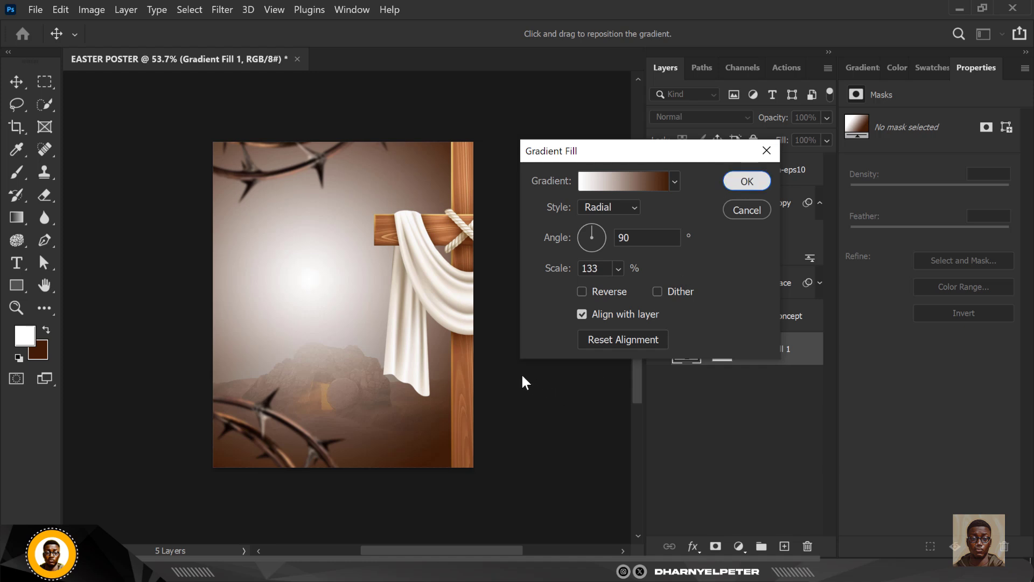
click(746, 181)
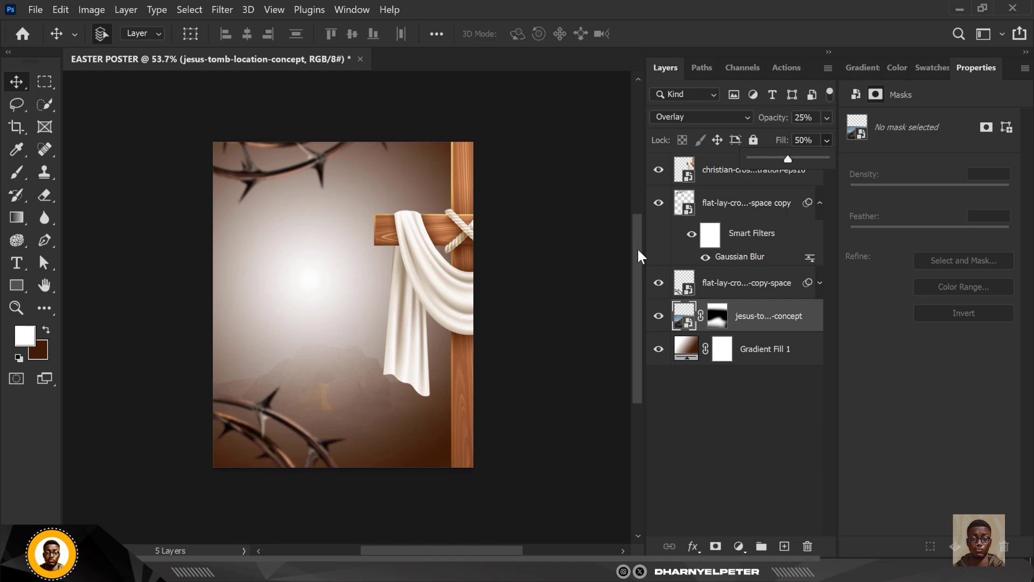
mouse_move(762, 203)
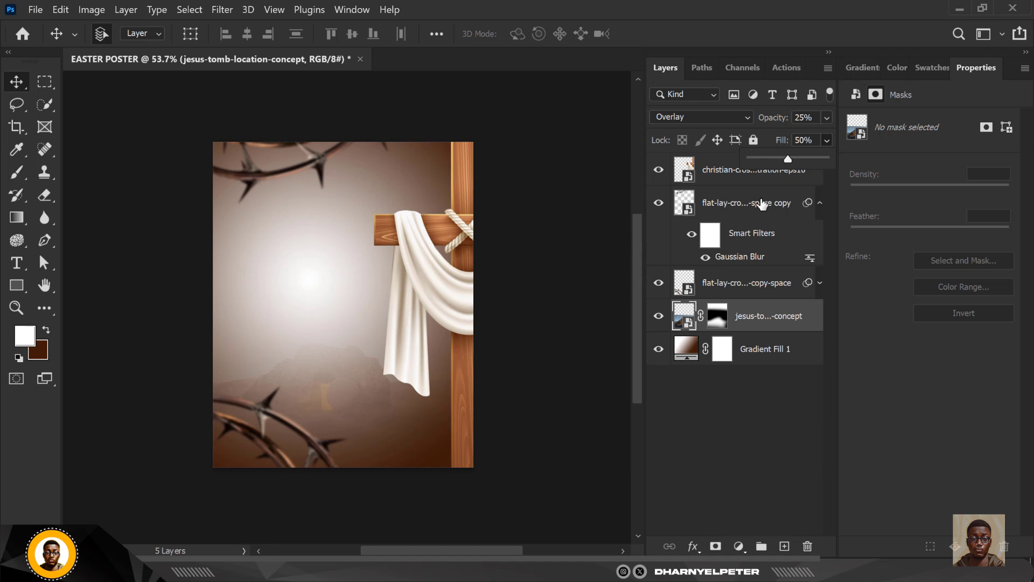
click(752, 170)
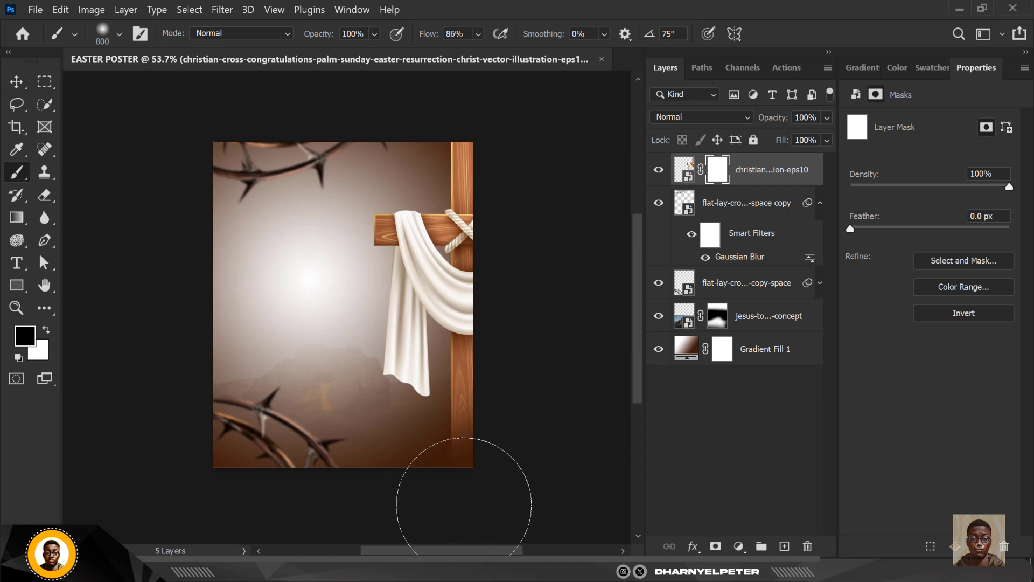
Step: Paint away the bottom of the cross on its layer mask
click(17, 82)
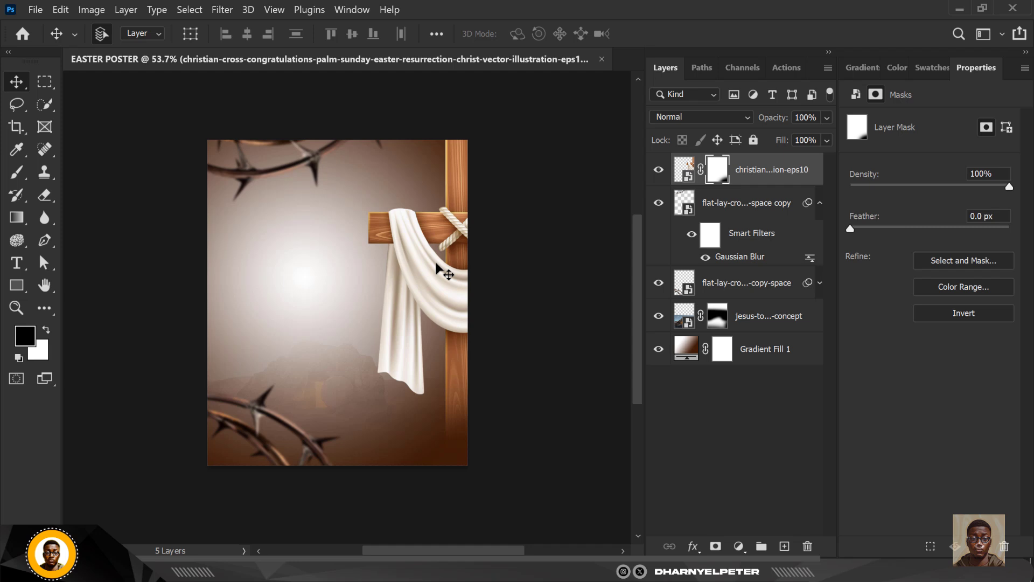
mouse_move(428, 233)
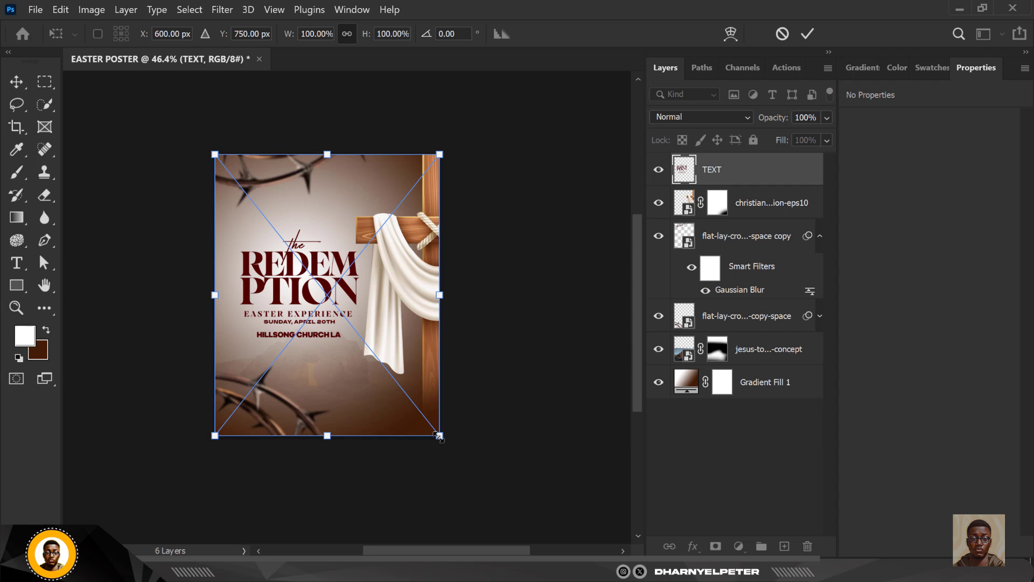
Step: Scale the title to about 92% left of the cross; add a layer above the tomb
drag(440, 435, 422, 426)
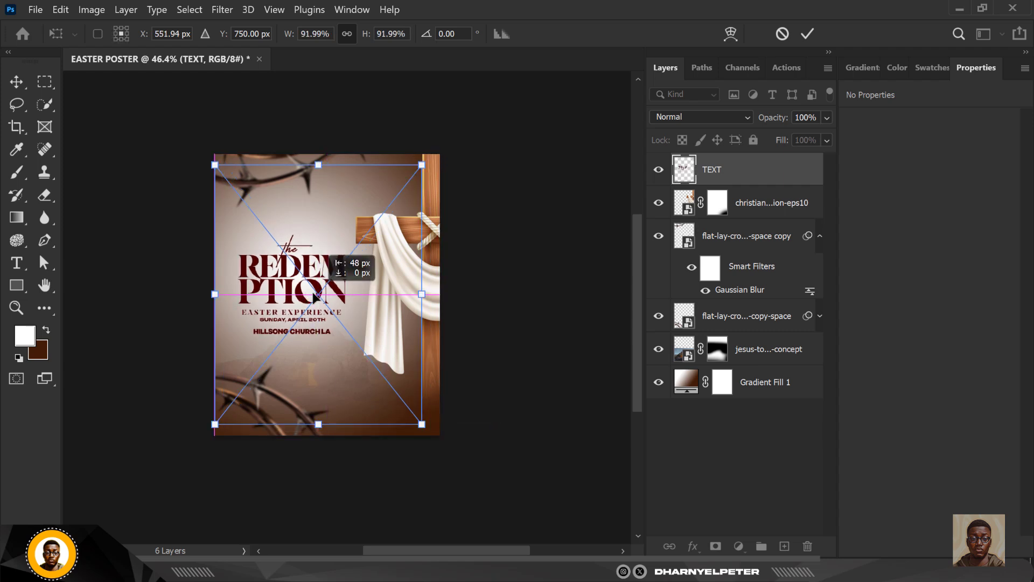
drag(313, 294, 314, 284)
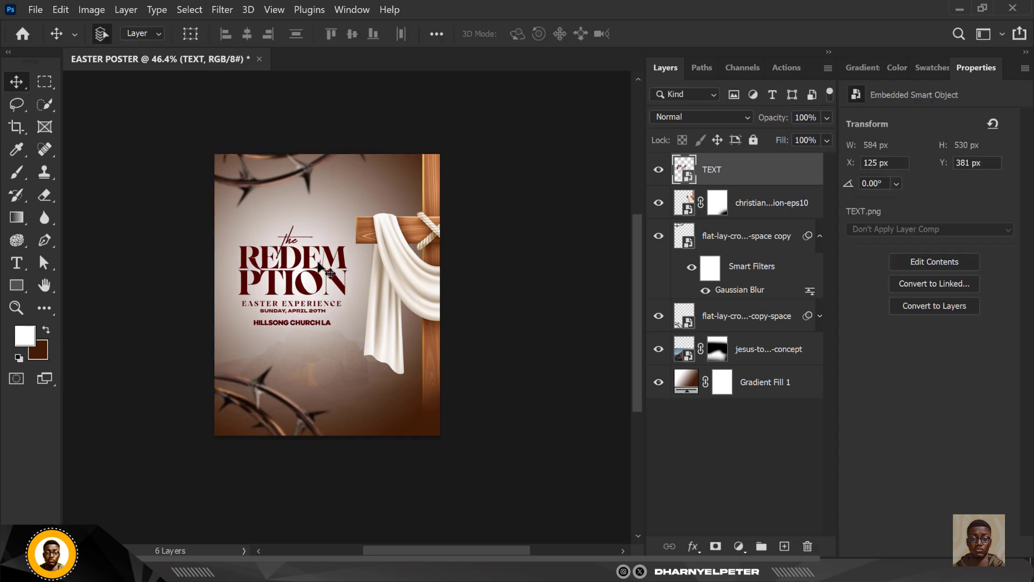
mouse_move(300, 377)
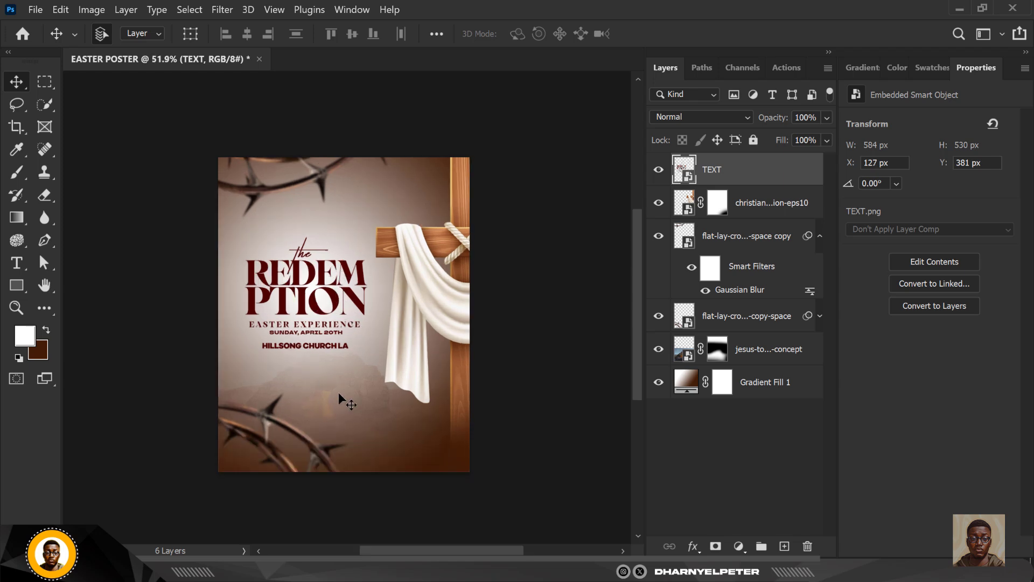
click(768, 348)
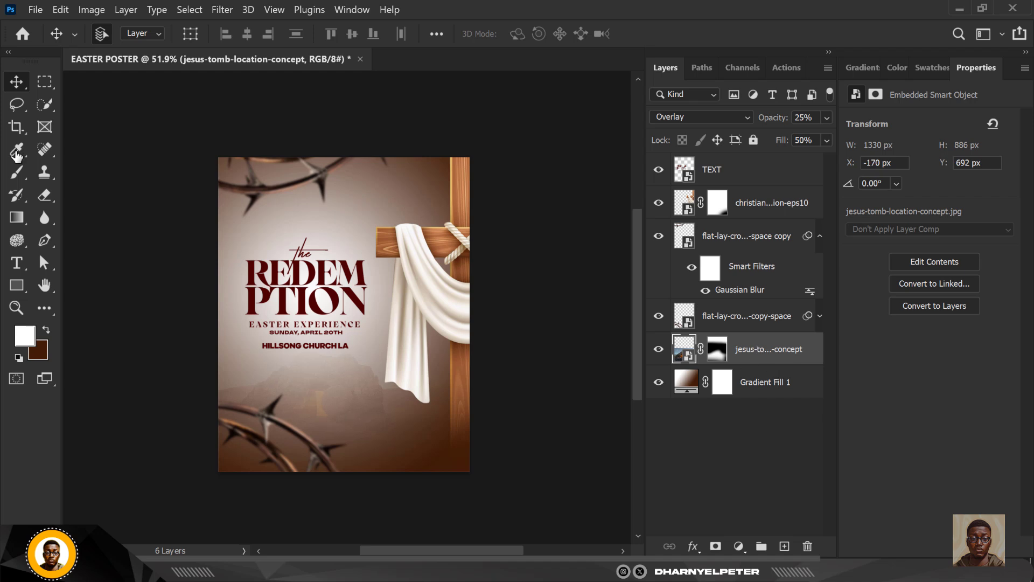
click(884, 162)
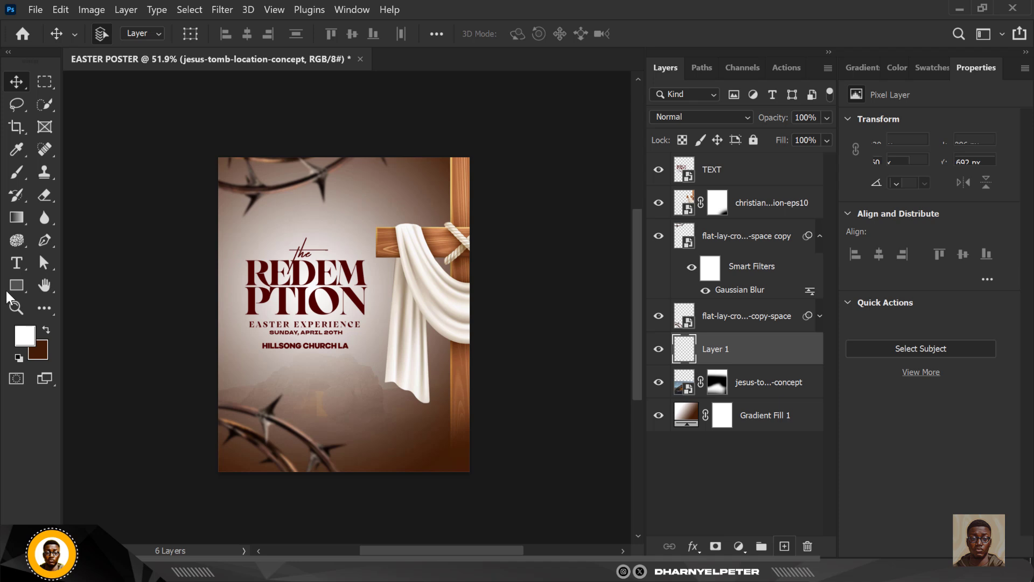
Step: Paint a soft white glow at the poster centre with a 1000 px soft brush
click(15, 171)
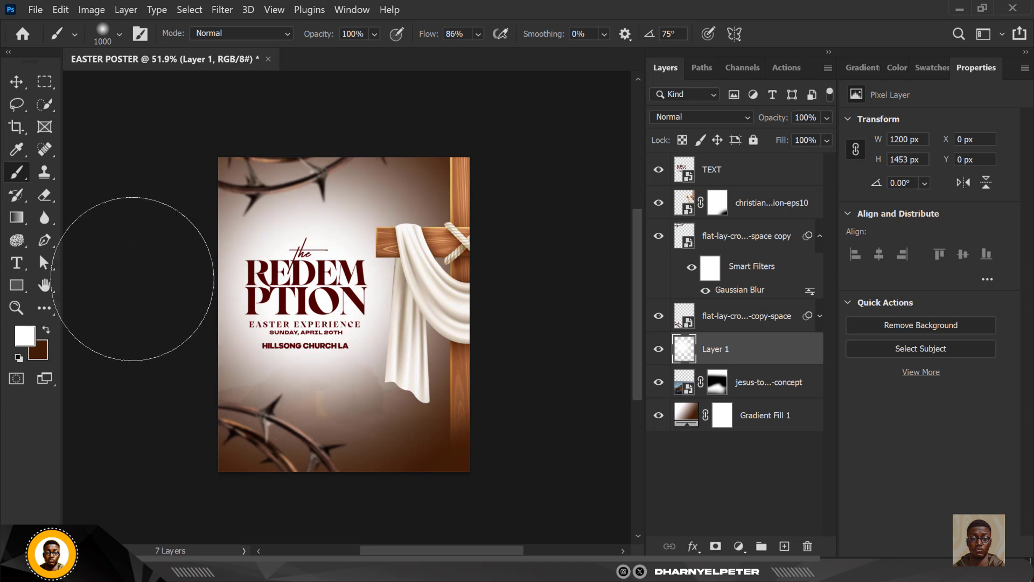
click(15, 81)
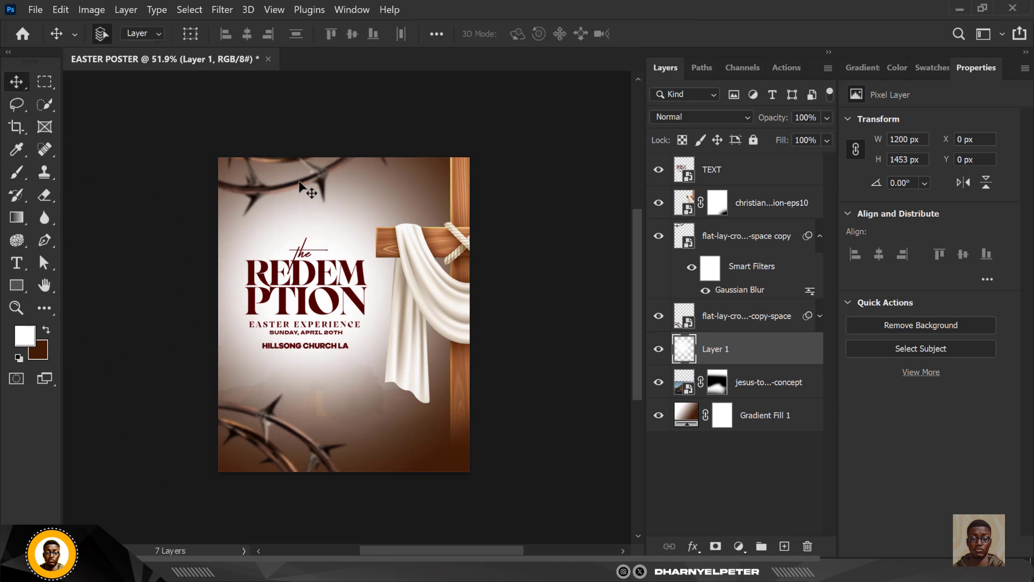
click(747, 236)
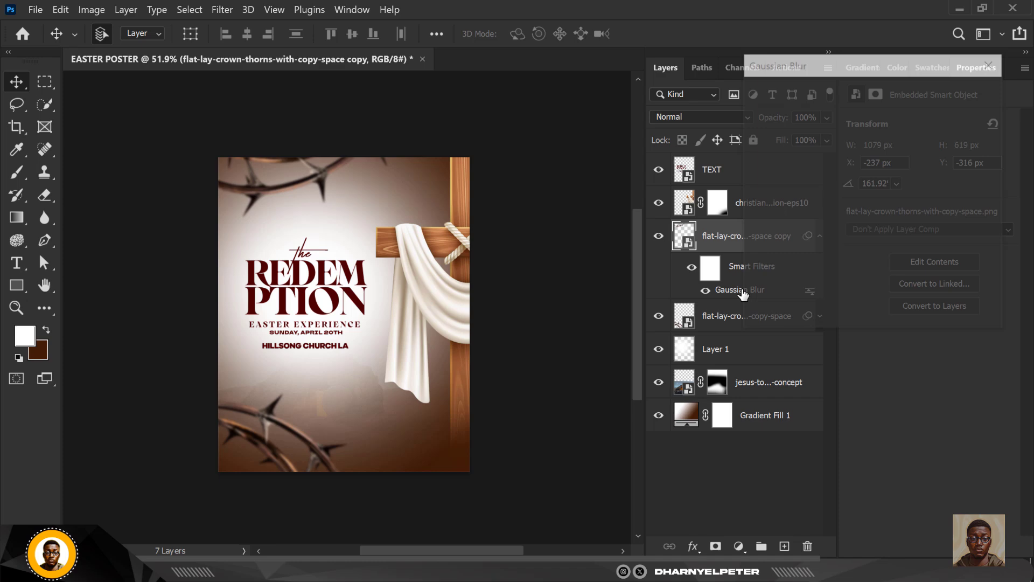
Step: Raise the Gaussian Blur radius on both crown-of-thorns layers, about 8.6 px on the top one
double_click(738, 290)
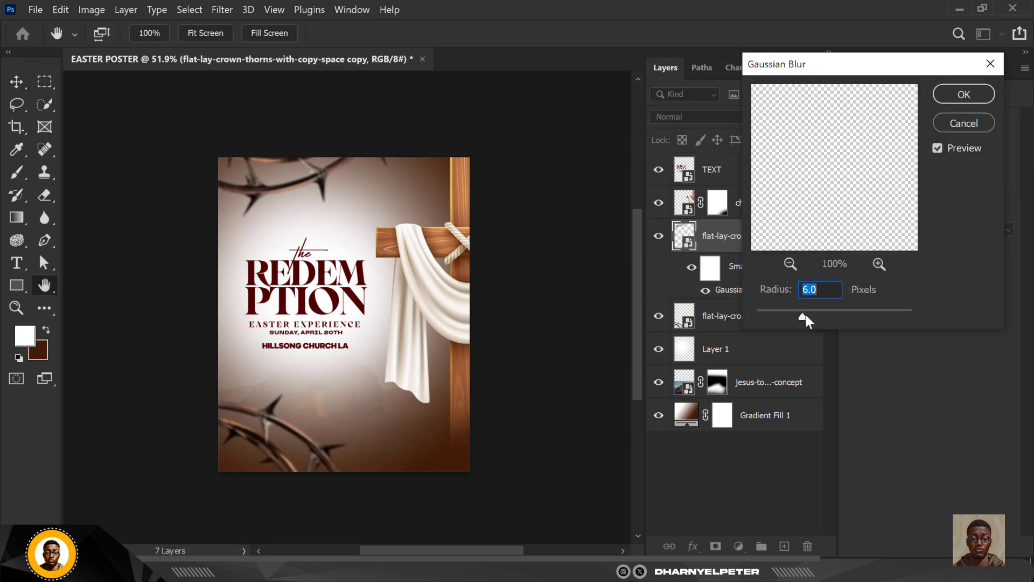
drag(803, 318, 815, 318)
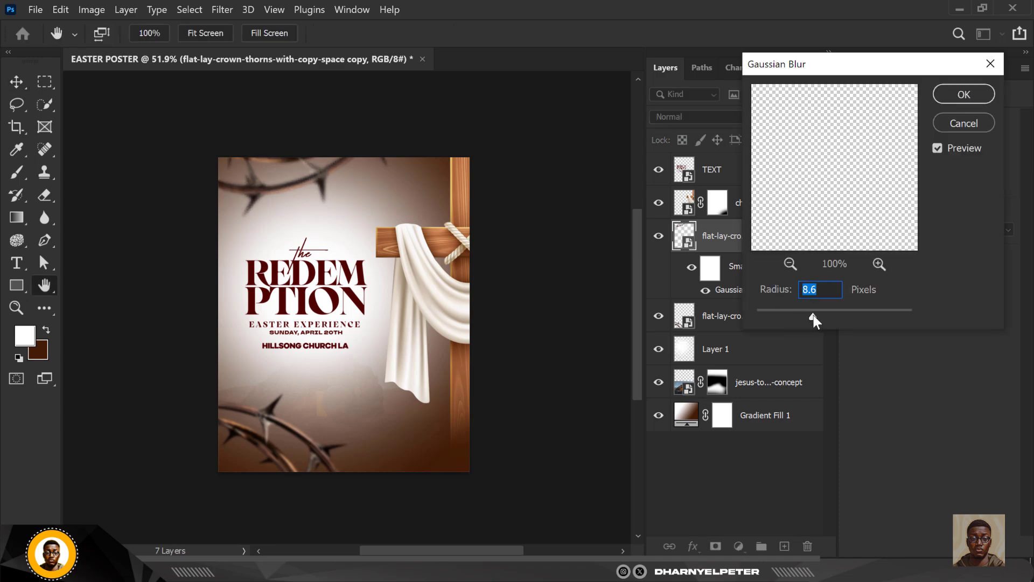
click(962, 94)
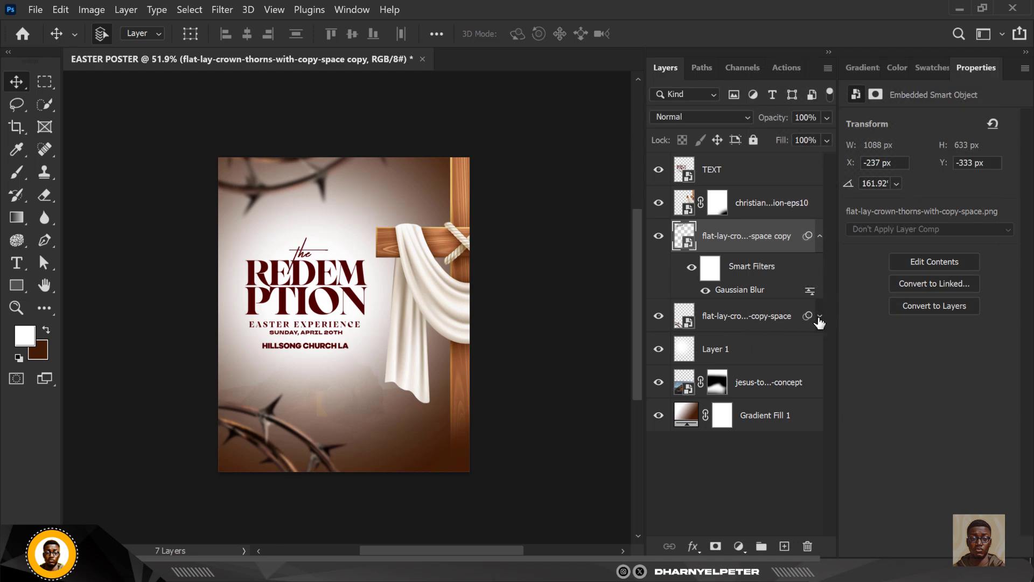
double_click(740, 290)
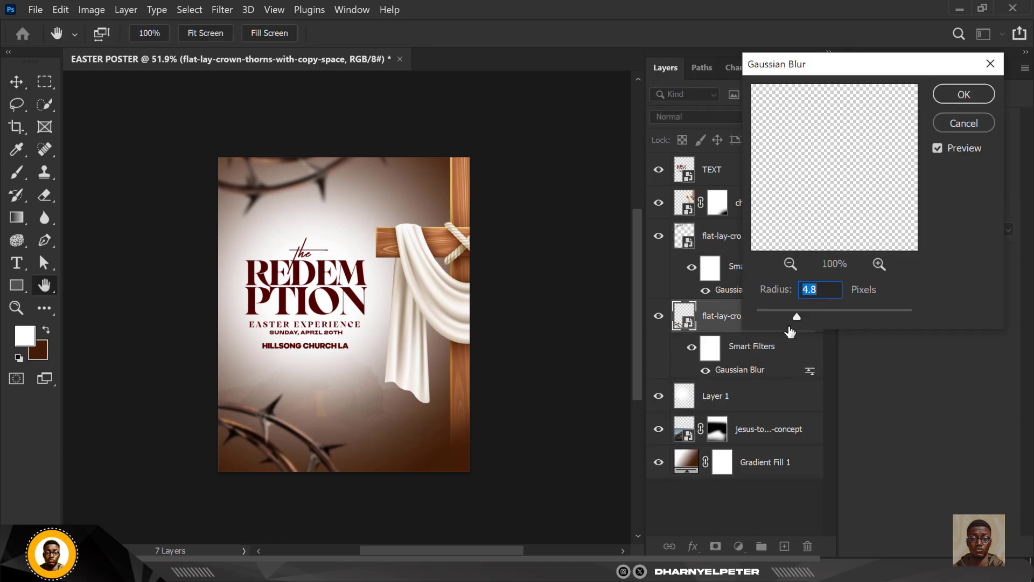
drag(796, 316, 818, 317)
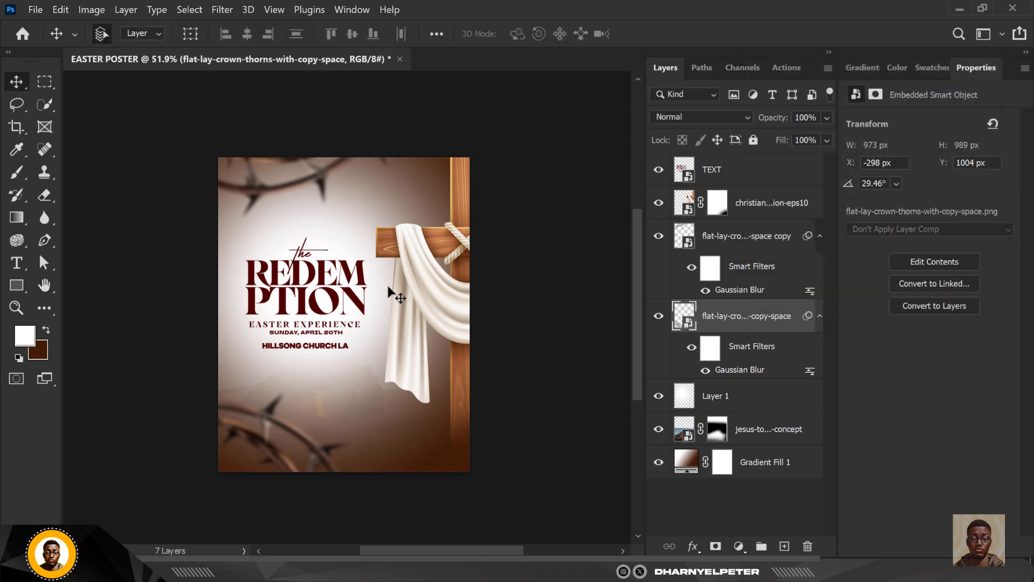
mouse_move(336, 327)
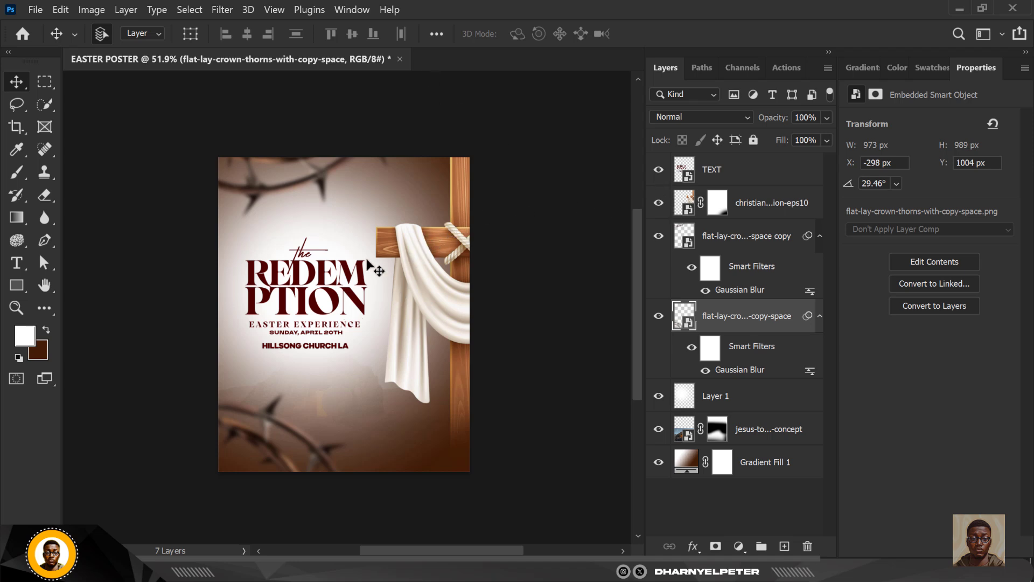
mouse_move(575, 187)
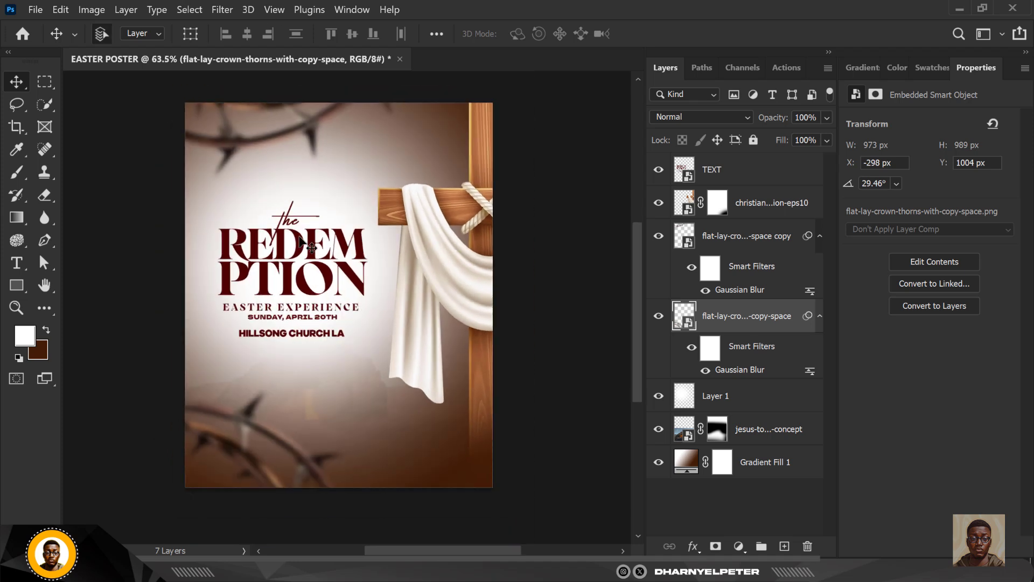
click(712, 169)
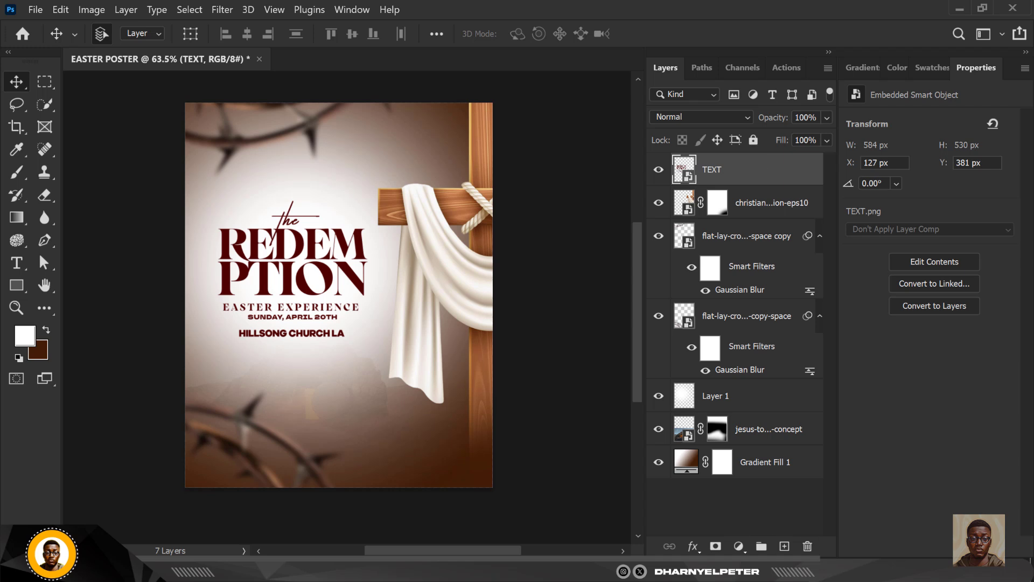
Step: Add a Levels adjustment layer with the midtone gamma set to 0.91
click(739, 546)
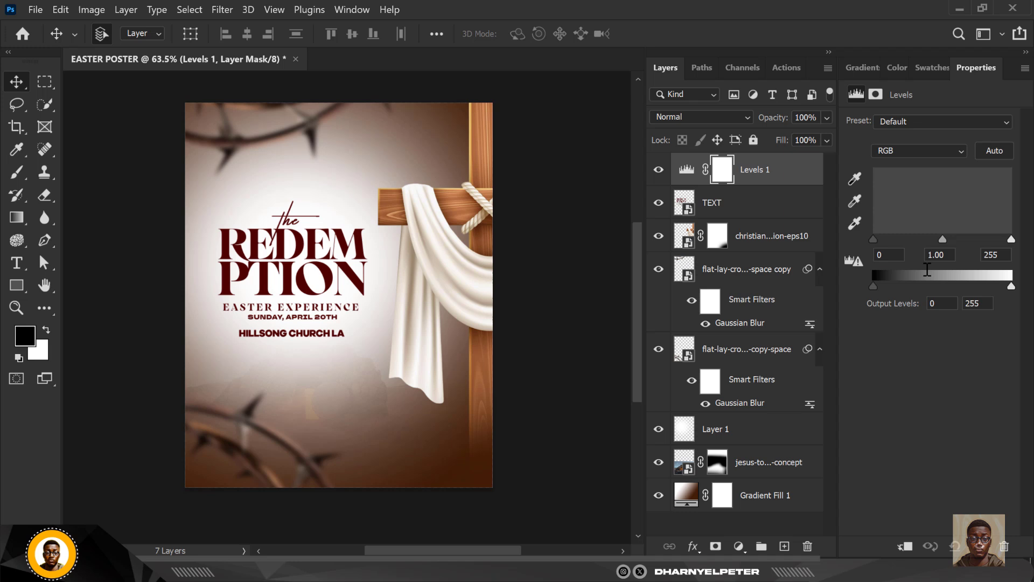
drag(942, 239, 937, 239)
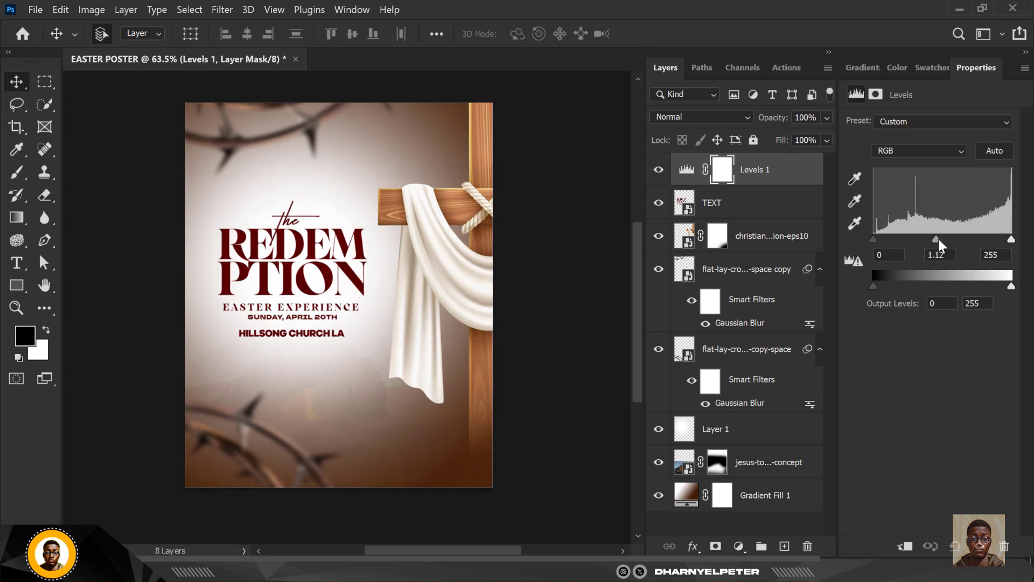
drag(954, 240, 949, 239)
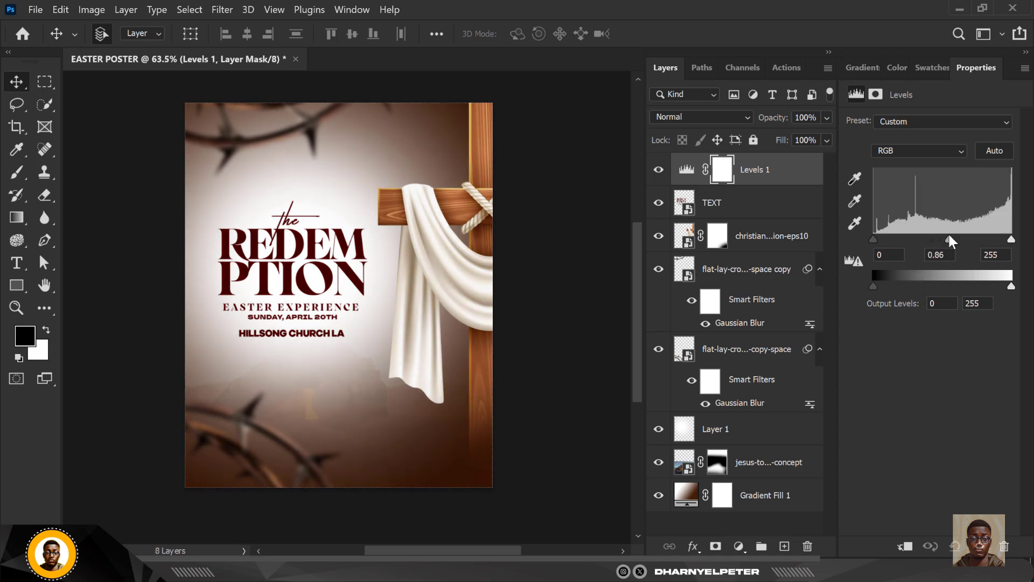
drag(947, 239, 950, 239)
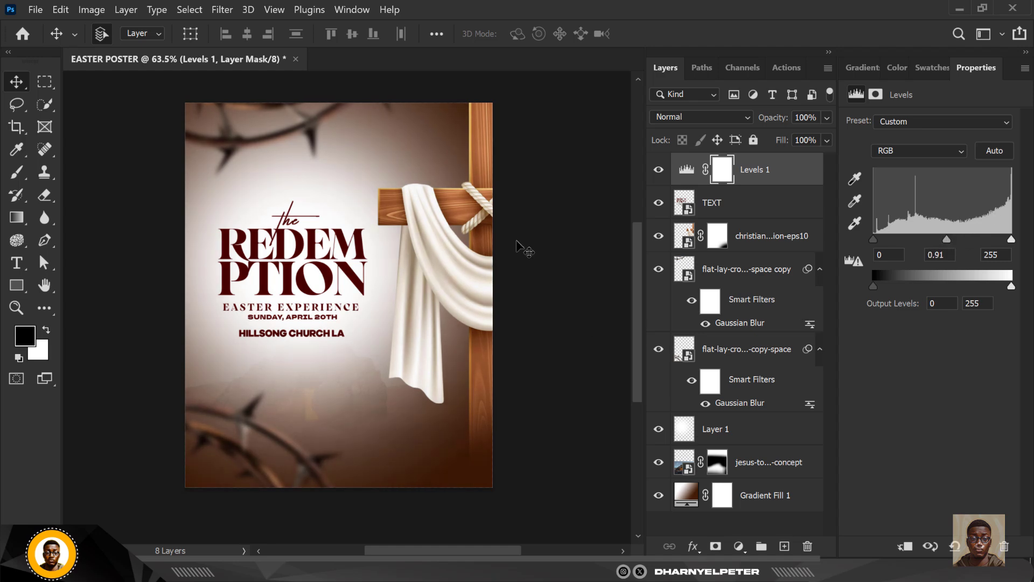
click(738, 546)
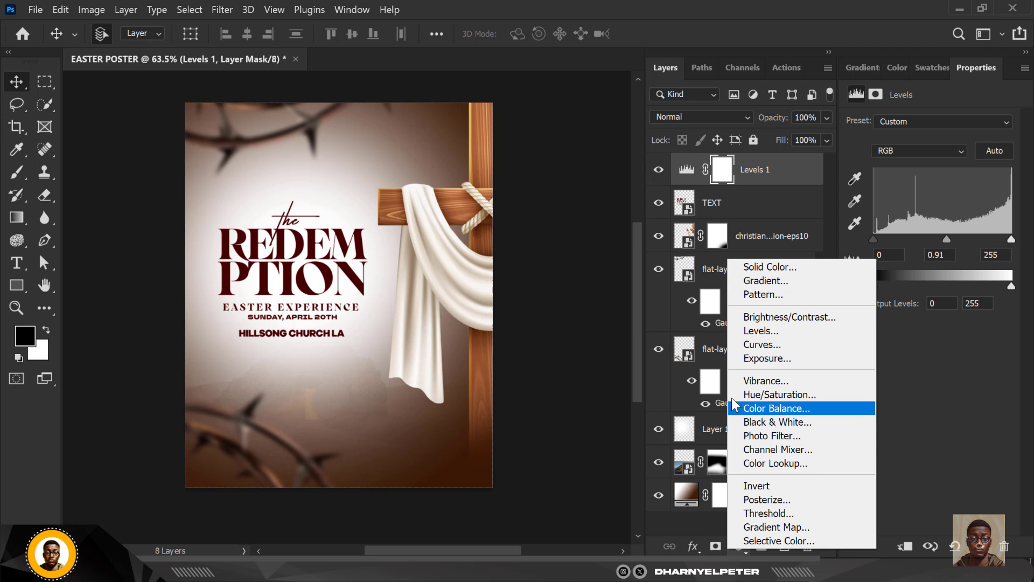
Step: Add a Color Balance adjustment with midtones at red +18 and yellow -18
click(776, 408)
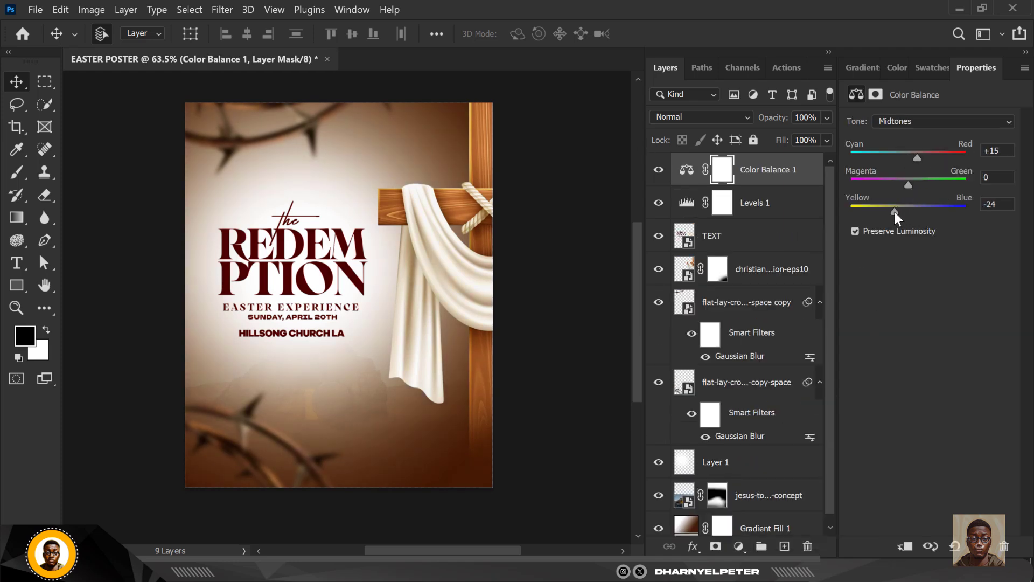
drag(894, 211, 897, 211)
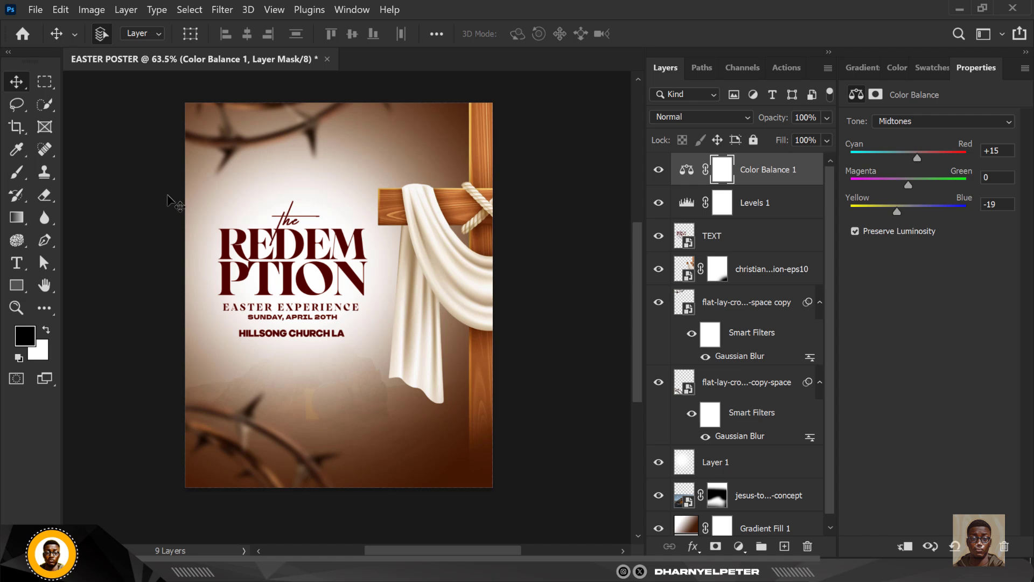
mouse_move(541, 261)
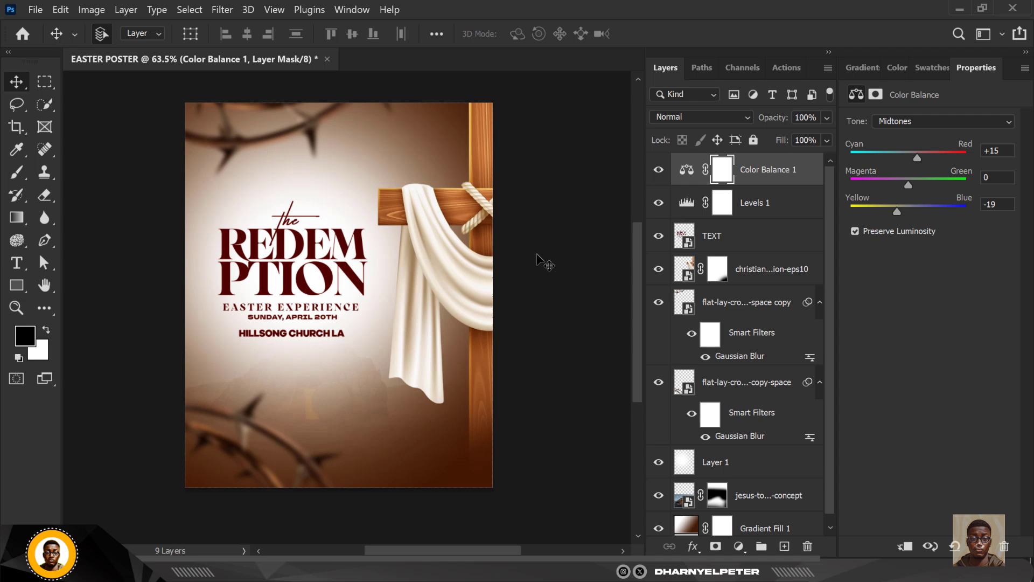
mouse_move(837, 176)
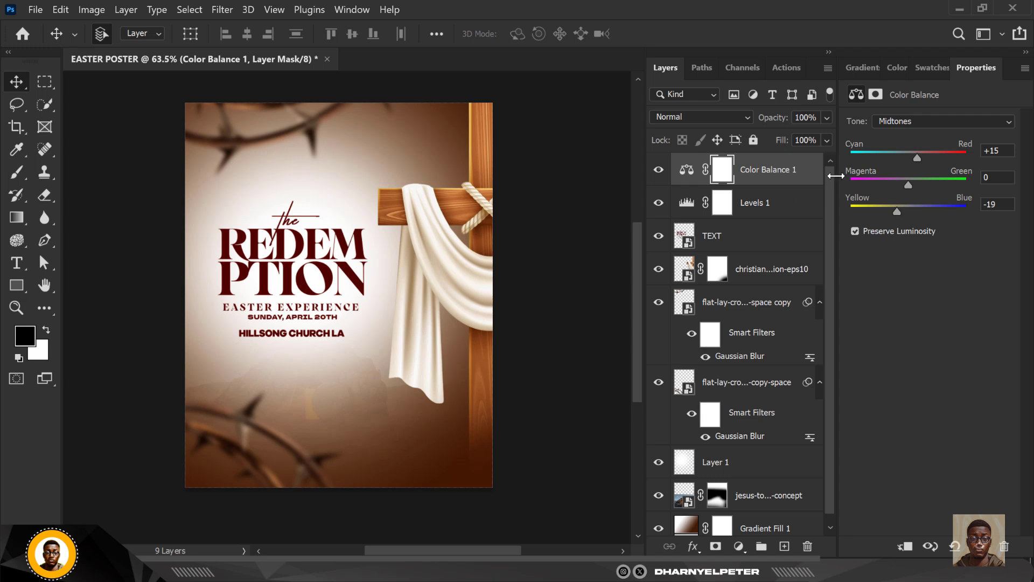
drag(917, 157, 922, 157)
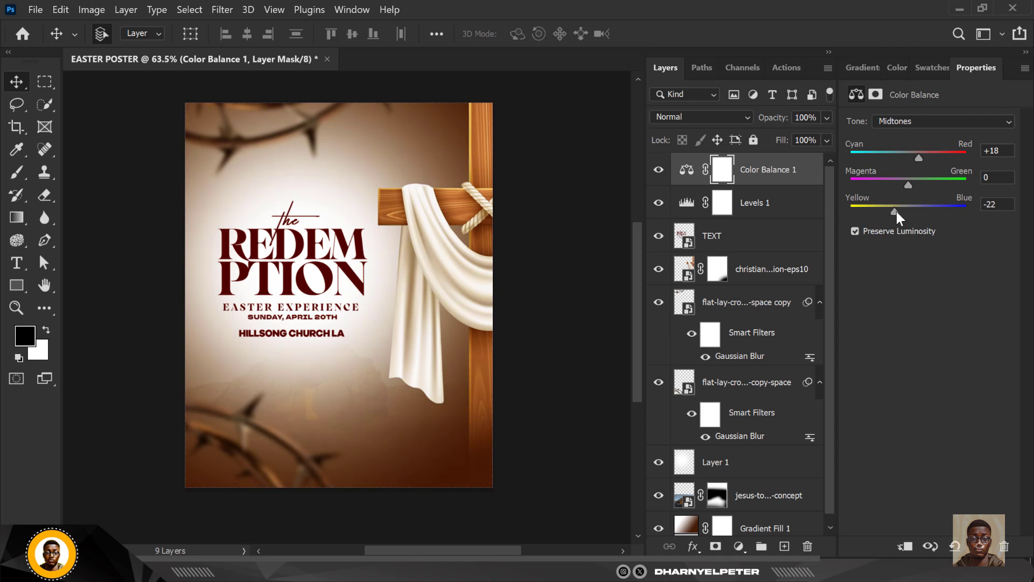
drag(895, 212, 915, 212)
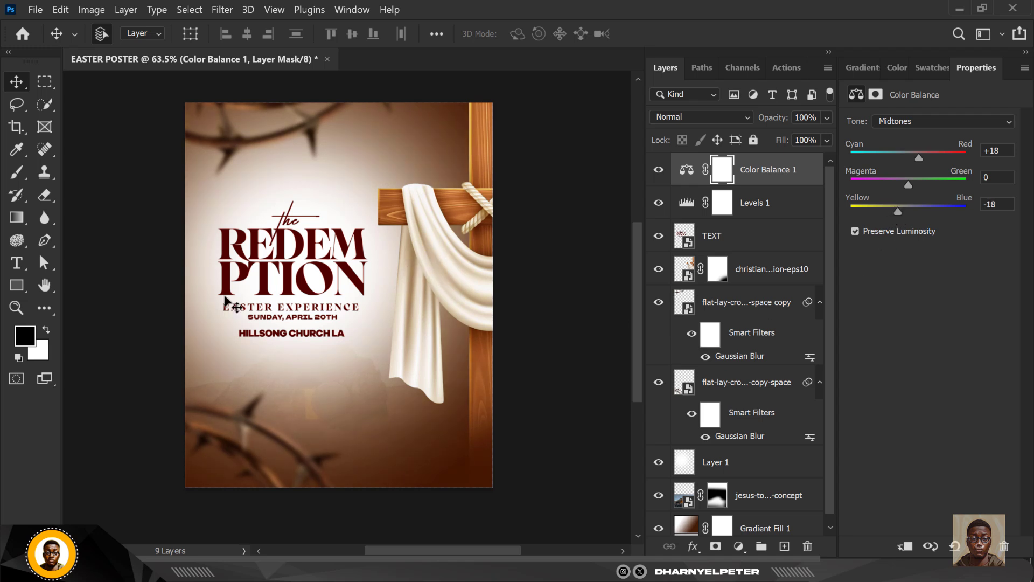
mouse_move(758, 255)
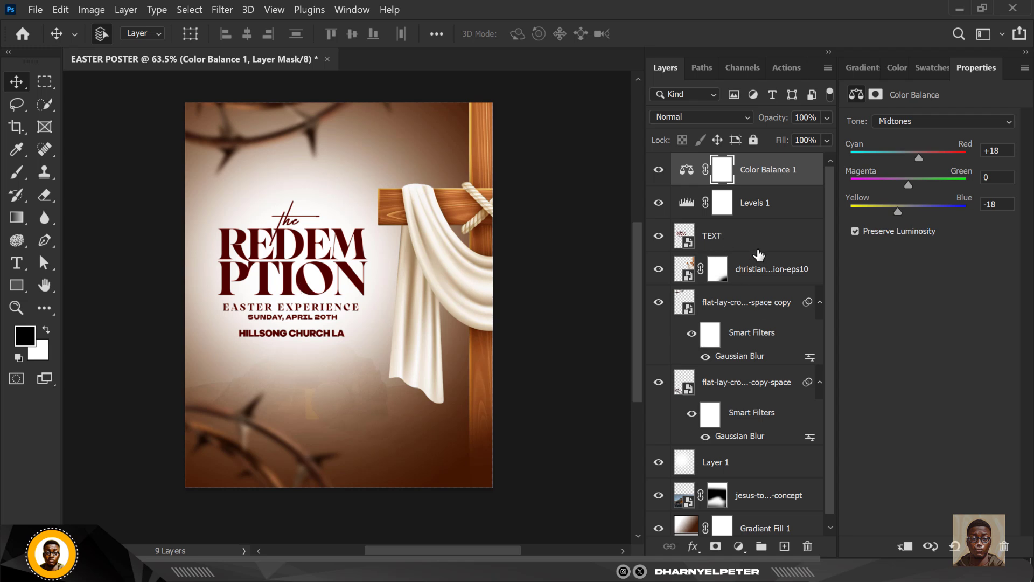
click(711, 235)
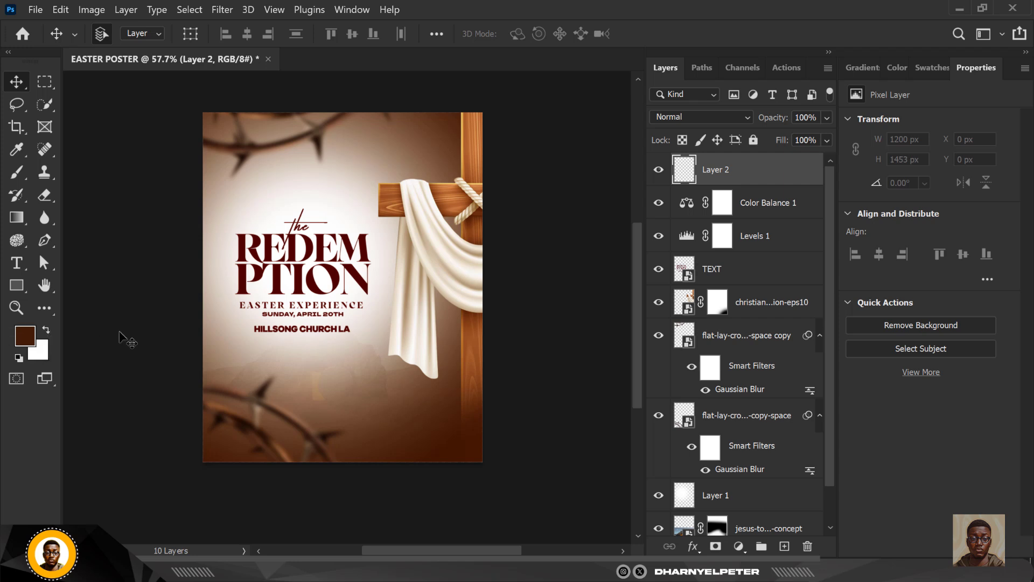
Step: Set the foreground colour to dark brown #371704
click(24, 335)
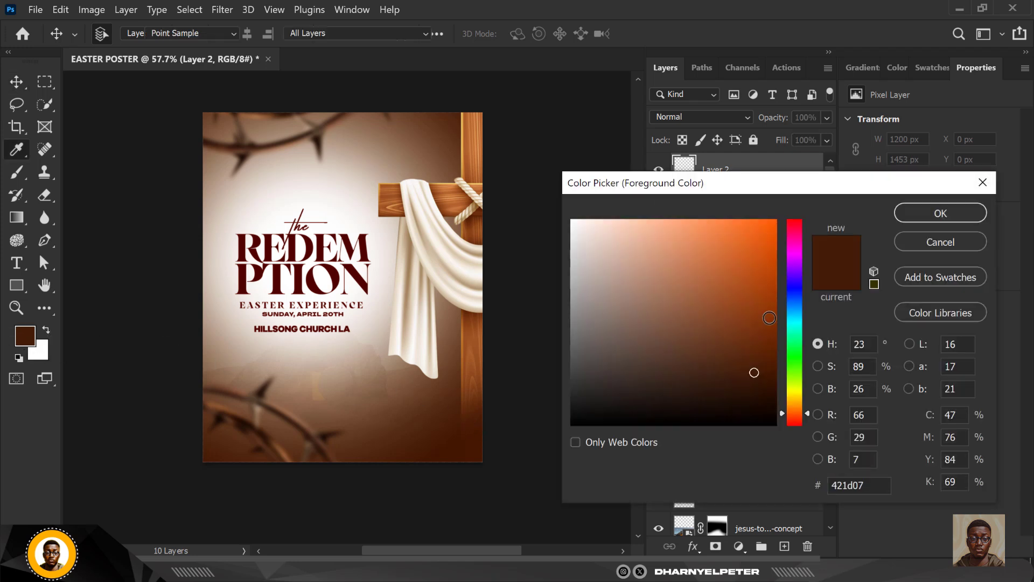
click(762, 382)
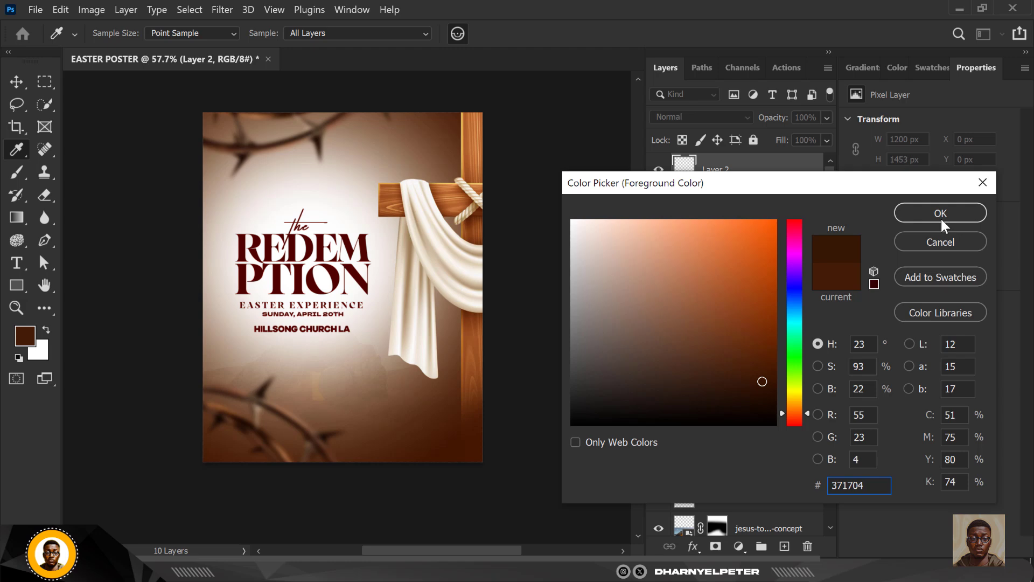
click(940, 213)
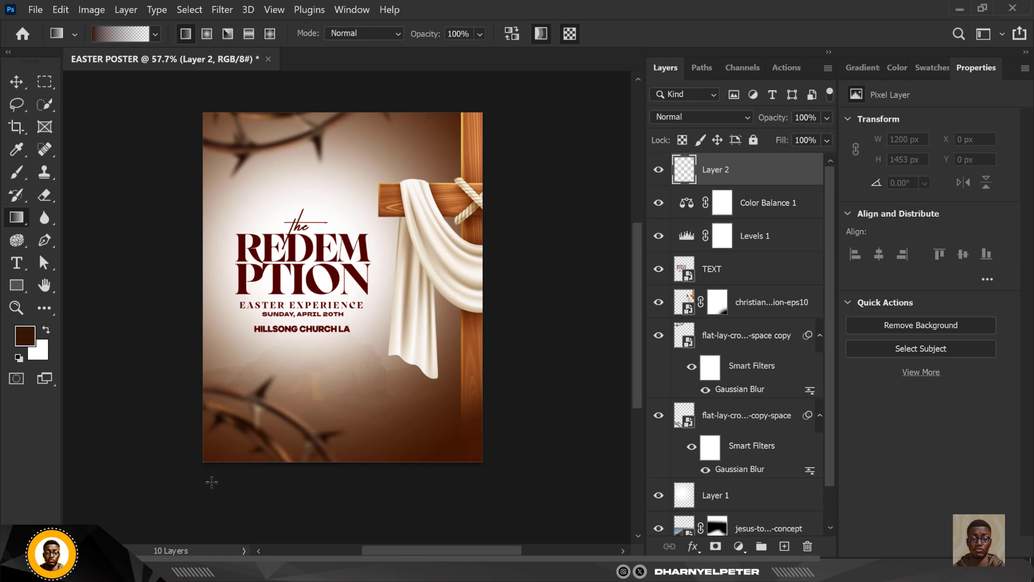
mouse_move(183, 490)
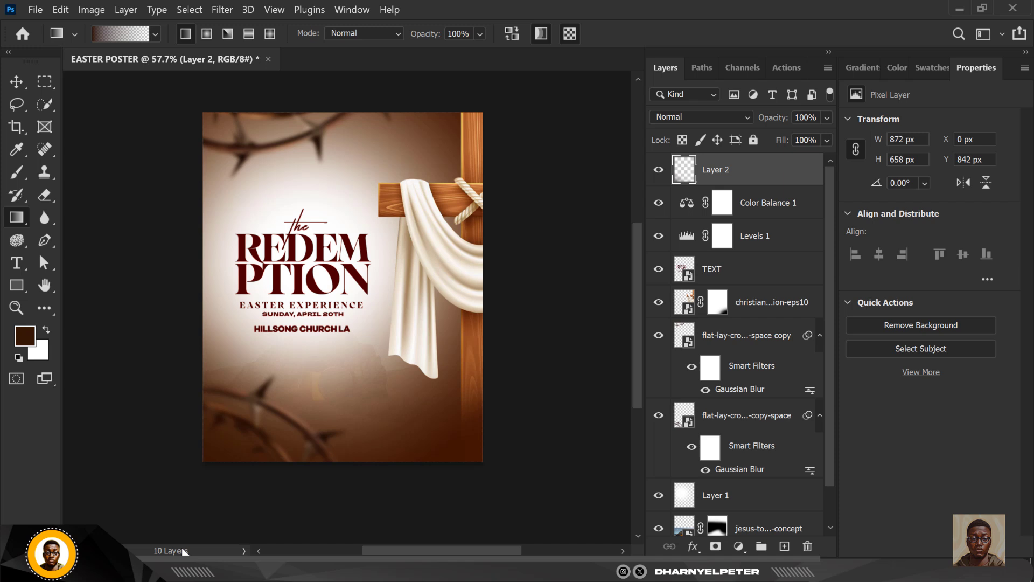
mouse_move(270, 386)
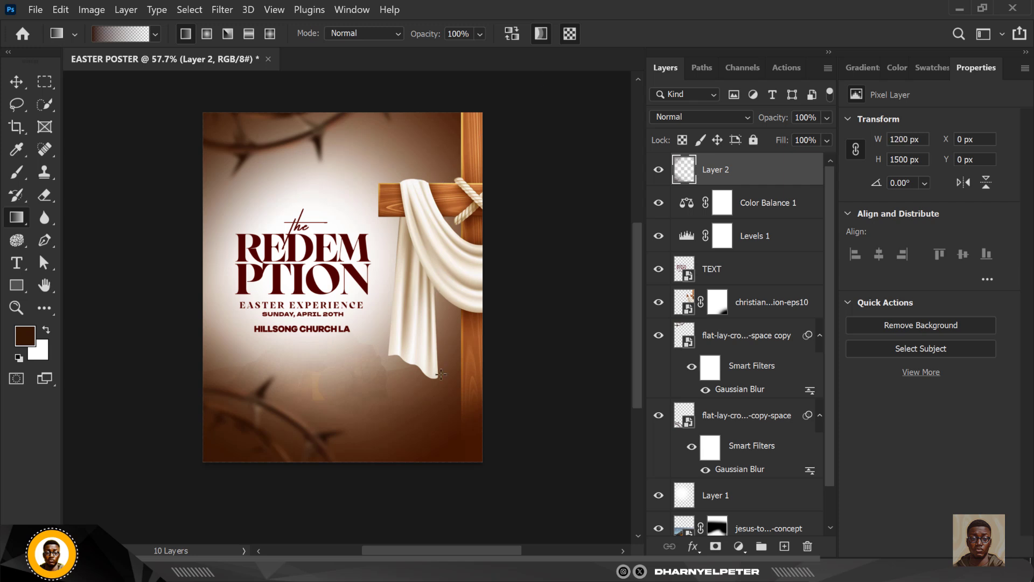
mouse_move(421, 350)
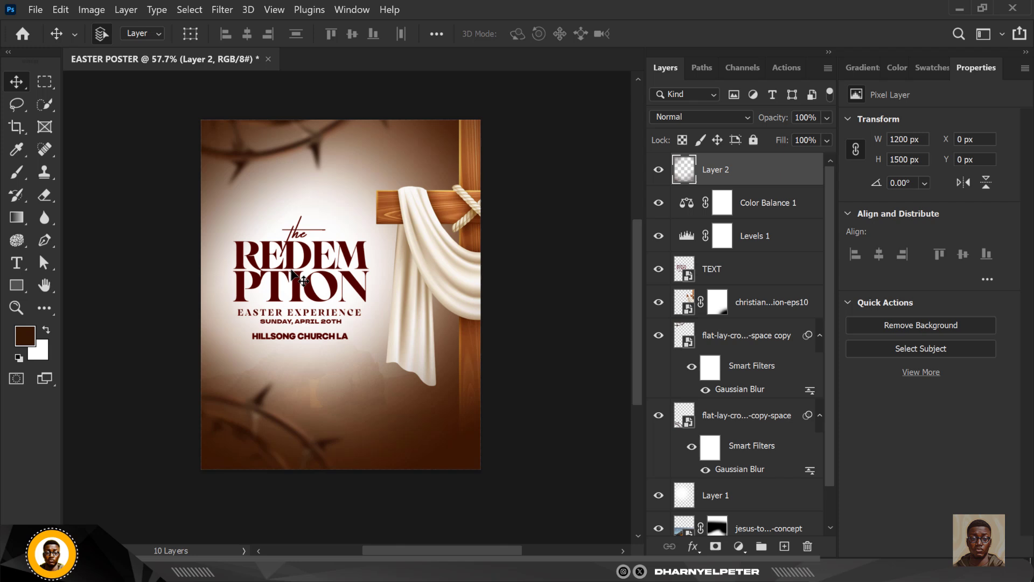
mouse_move(495, 264)
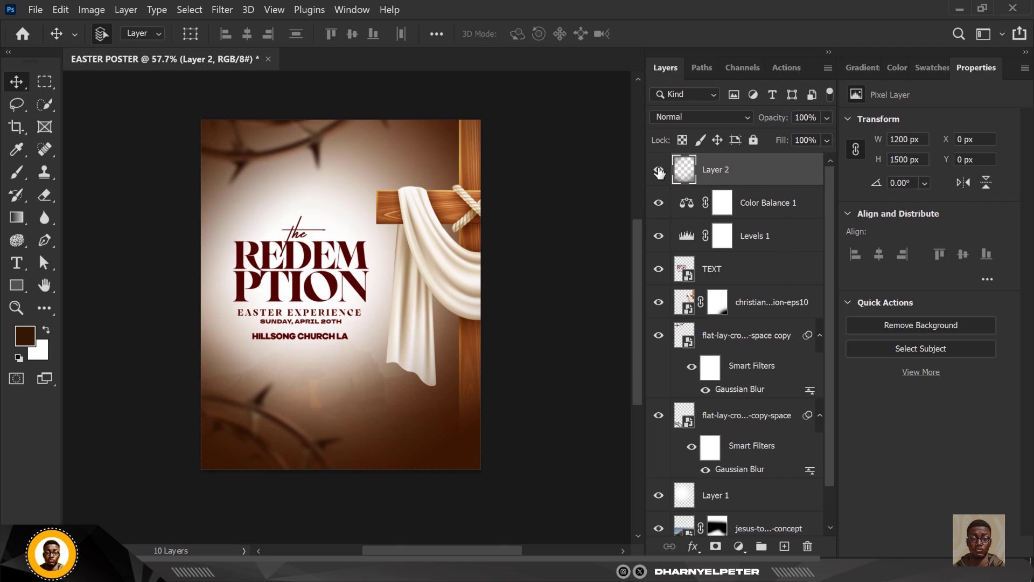
Step: Toggle the dark brown vignette layer's visibility to compare the edges
click(658, 170)
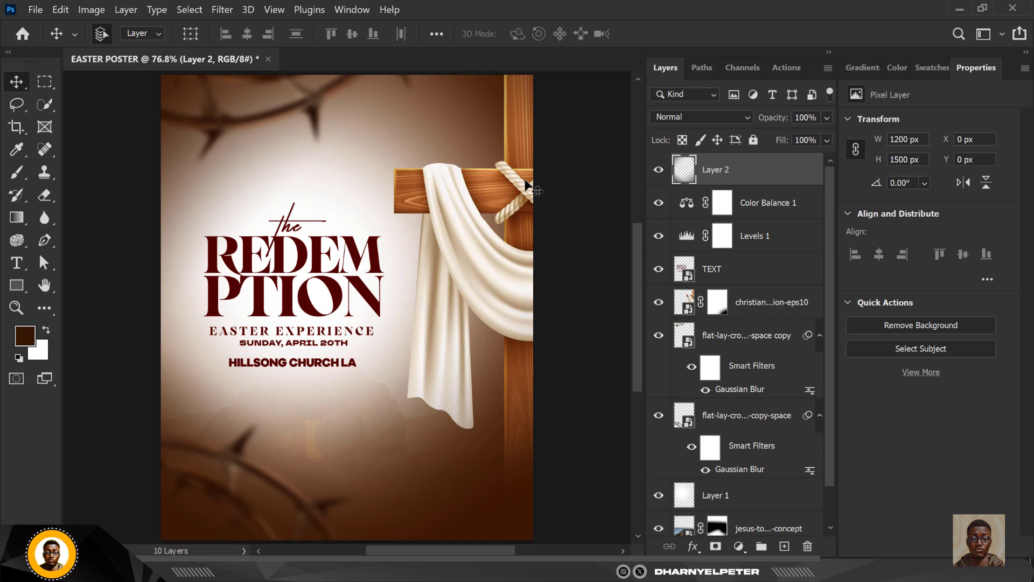
mouse_move(752, 449)
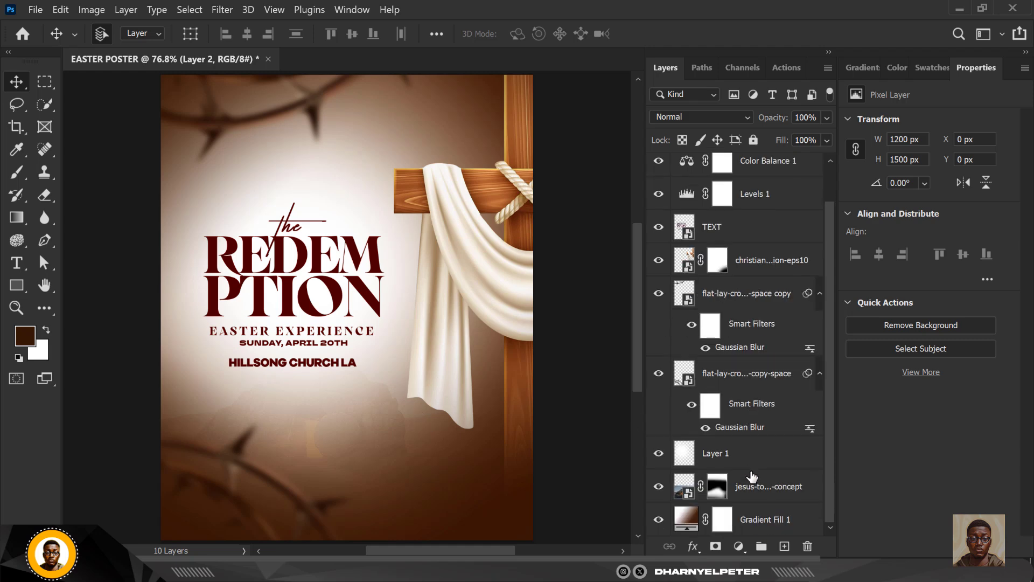
Step: Clip a colorized Hue/Saturation adjustment (hue 23, saturation 25) to the tomb photo
click(738, 546)
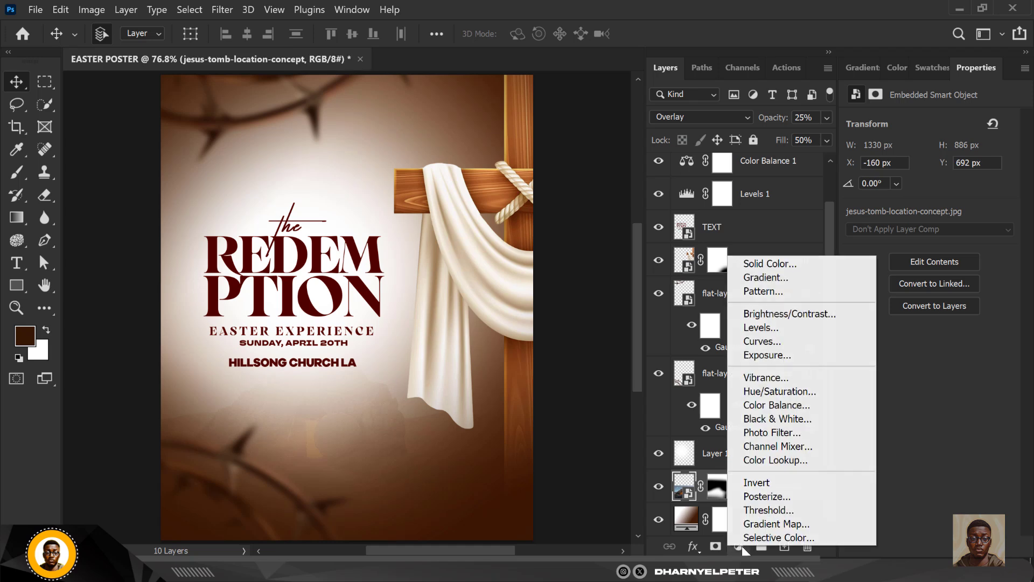
click(780, 391)
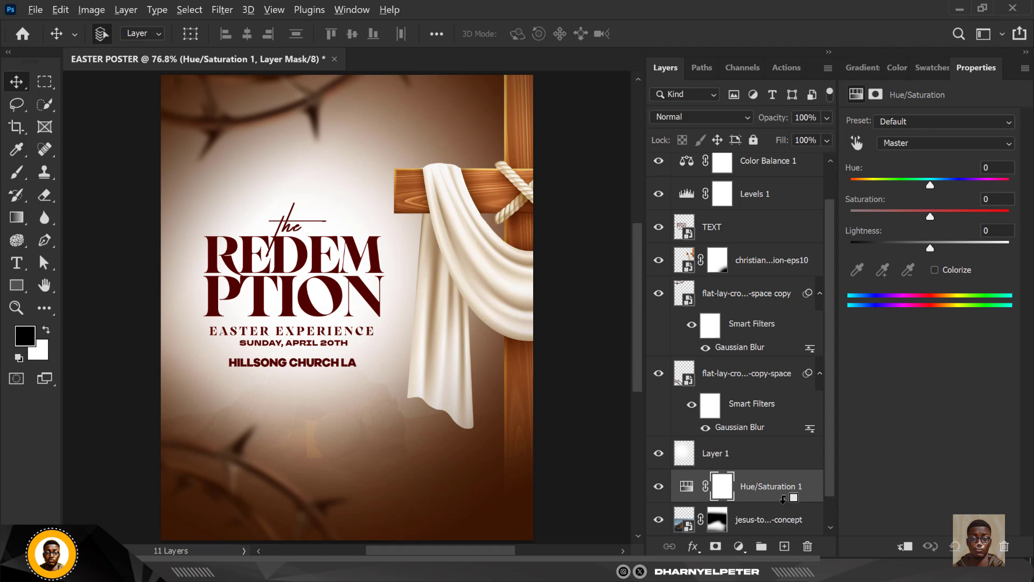
right_click(770, 486)
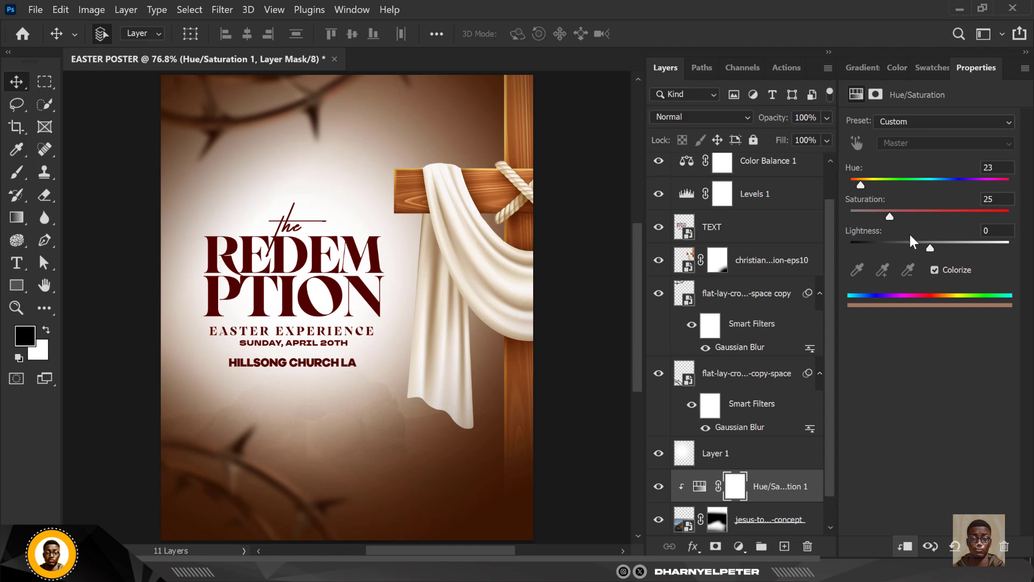
drag(888, 217, 969, 216)
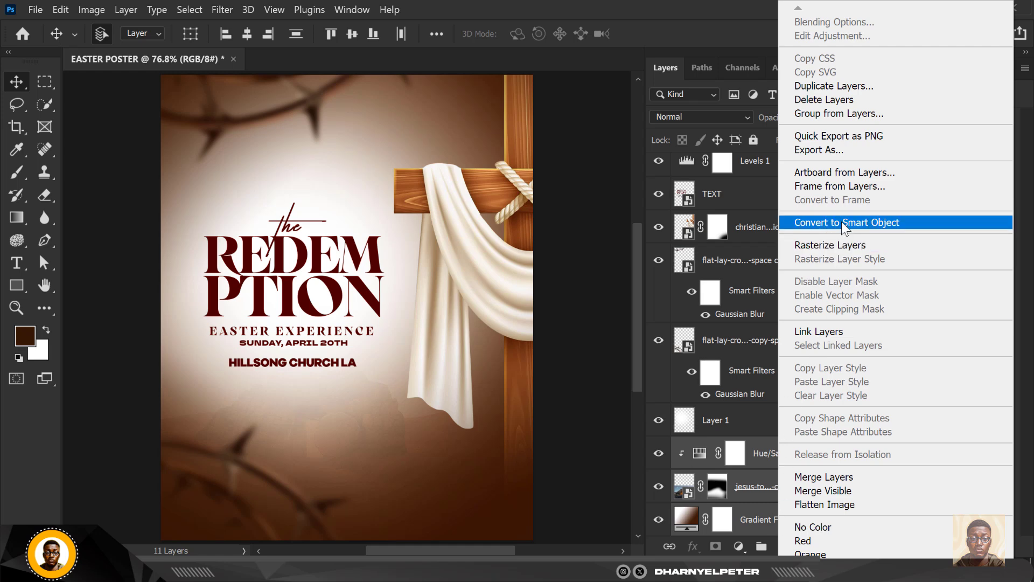
Step: Merge the background layers into a smart object and add 11.55% monochromatic Gaussian noise
click(847, 223)
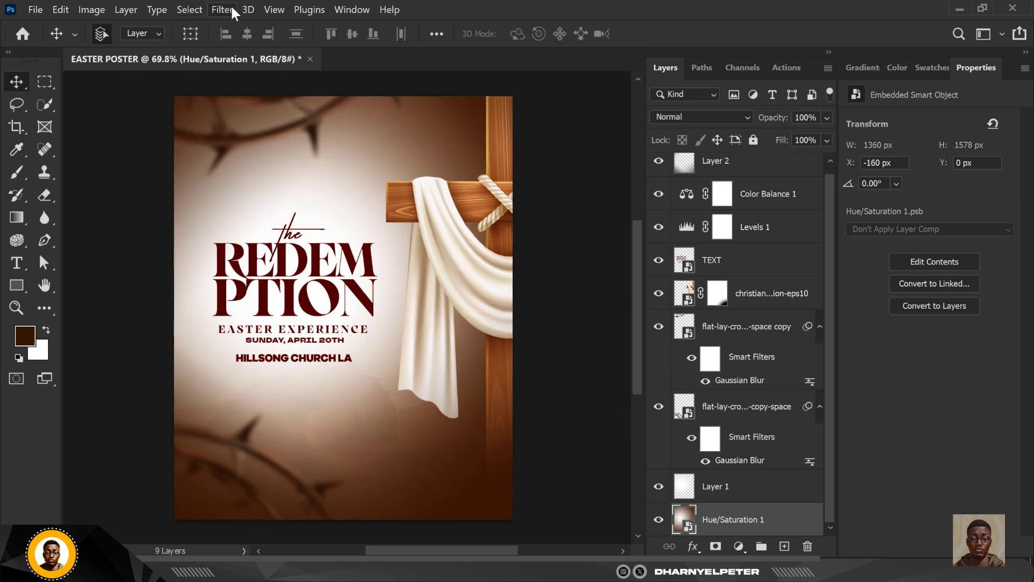
click(222, 9)
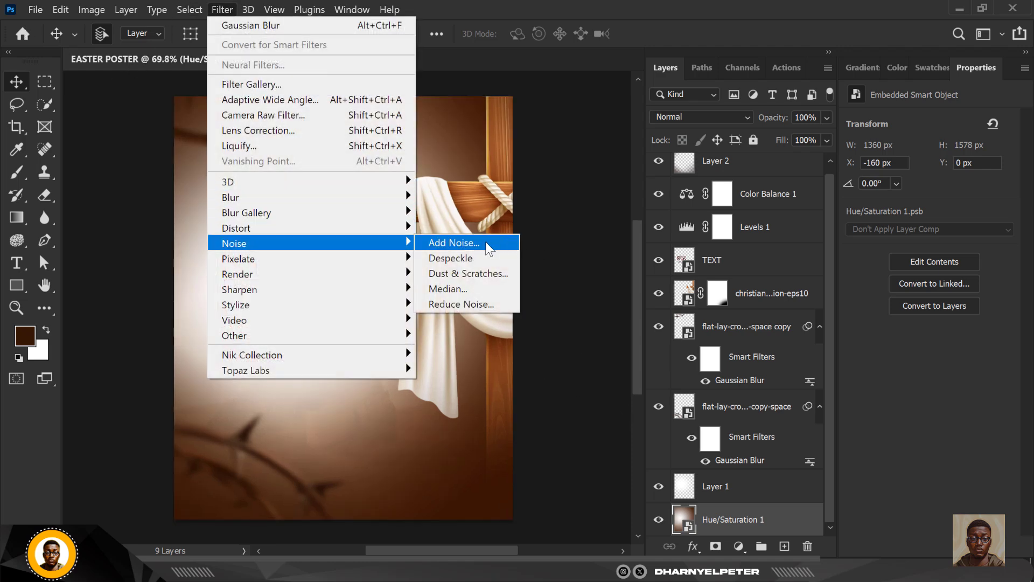
click(452, 243)
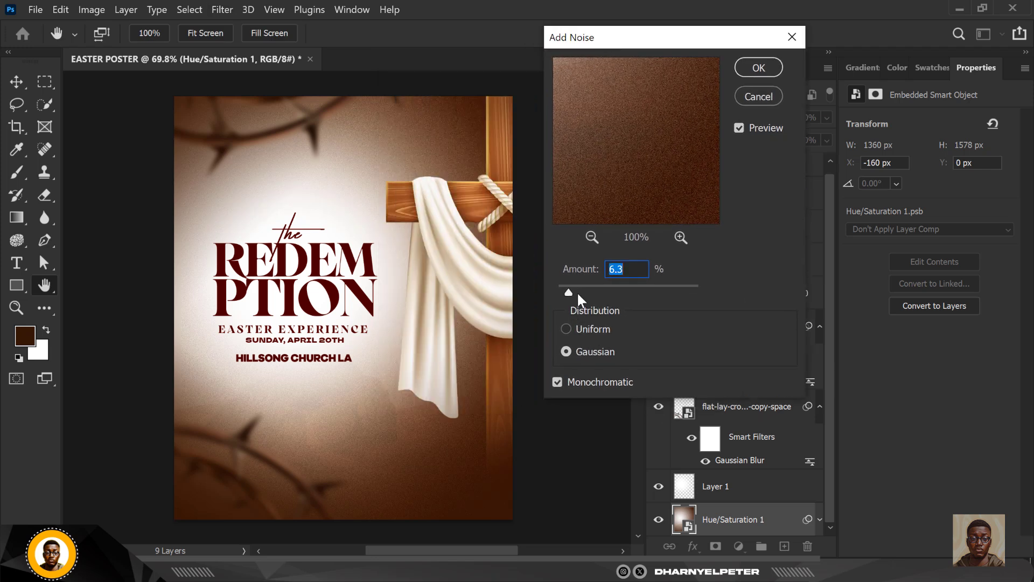
drag(569, 292, 575, 292)
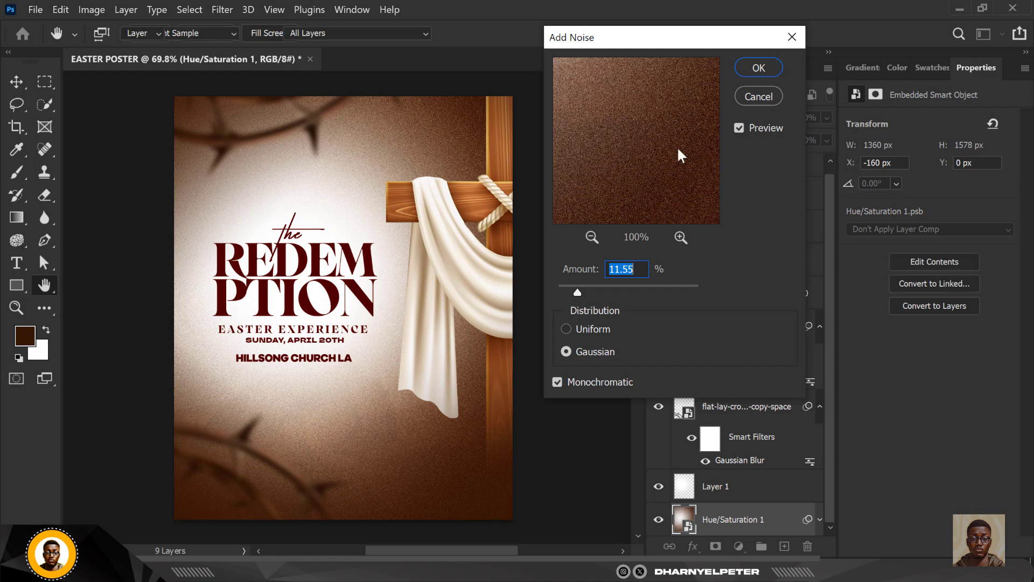
click(758, 67)
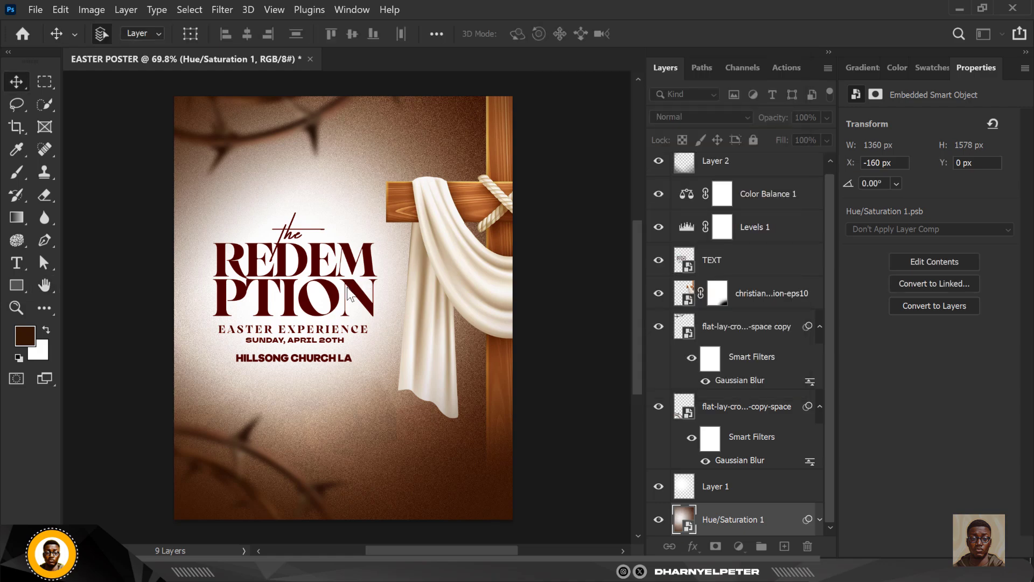
click(785, 68)
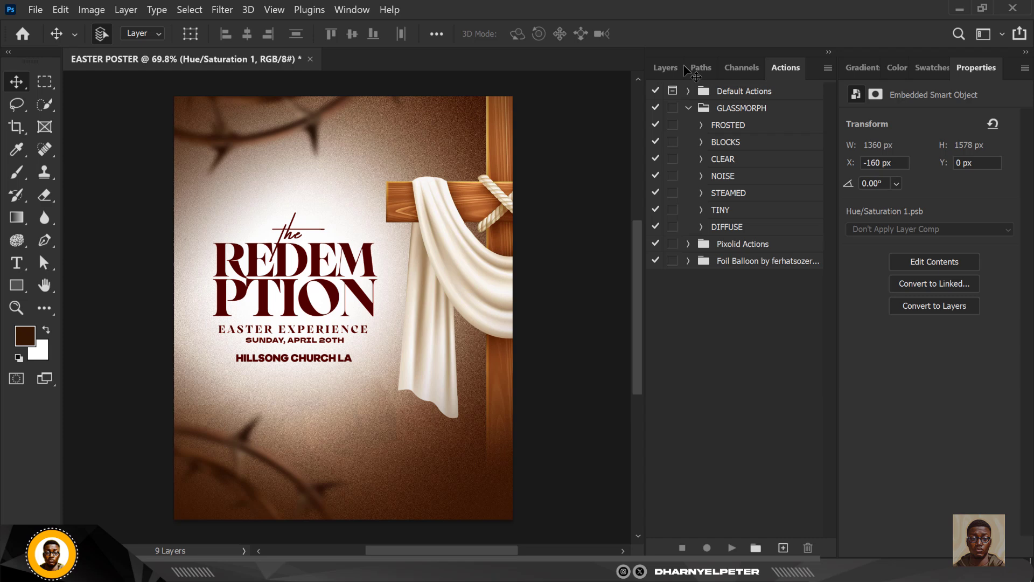
click(665, 67)
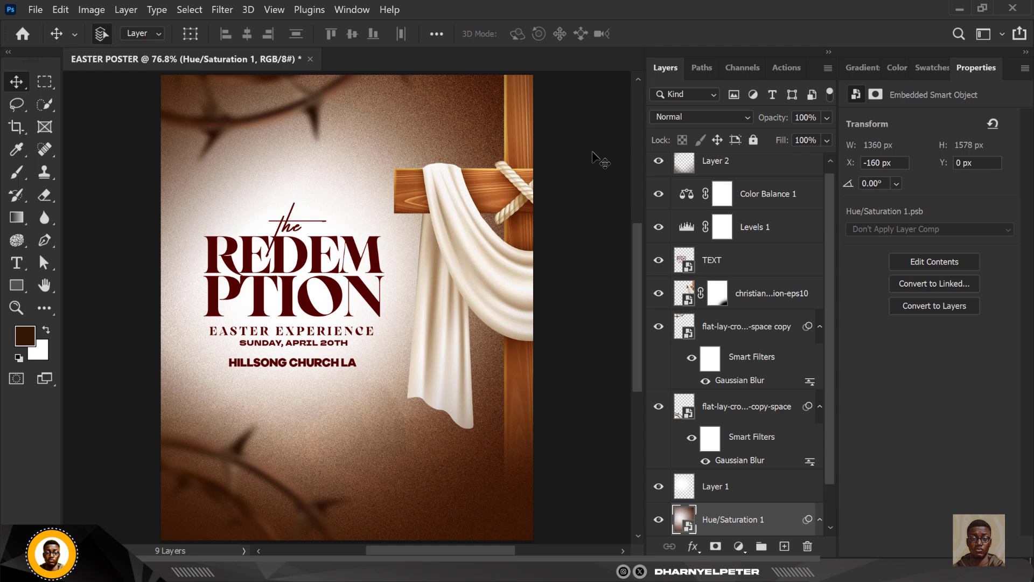
mouse_move(593, 175)
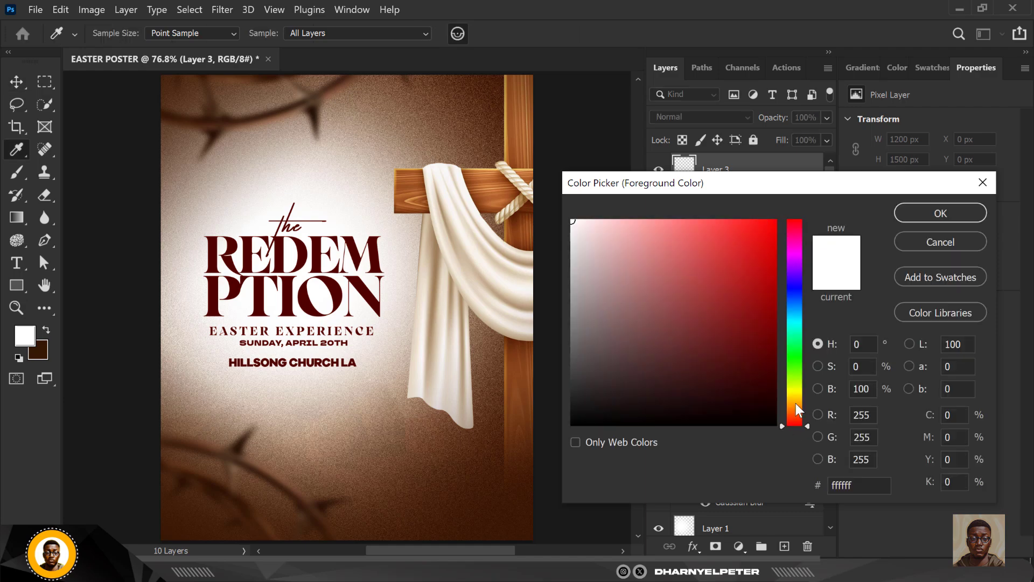
Step: Set the foreground colour to golden orange #ffb502
text(ffb502)
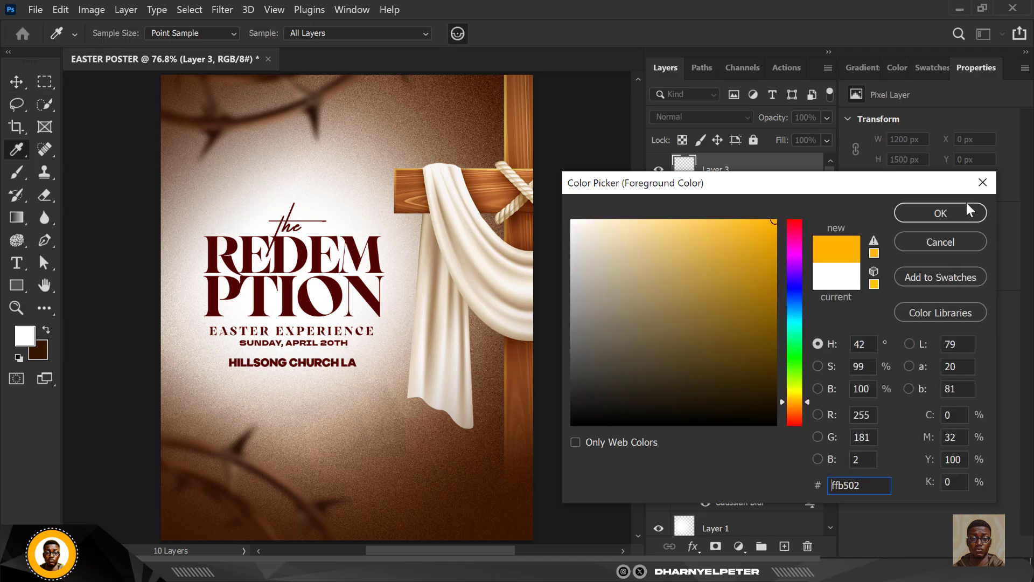
click(939, 212)
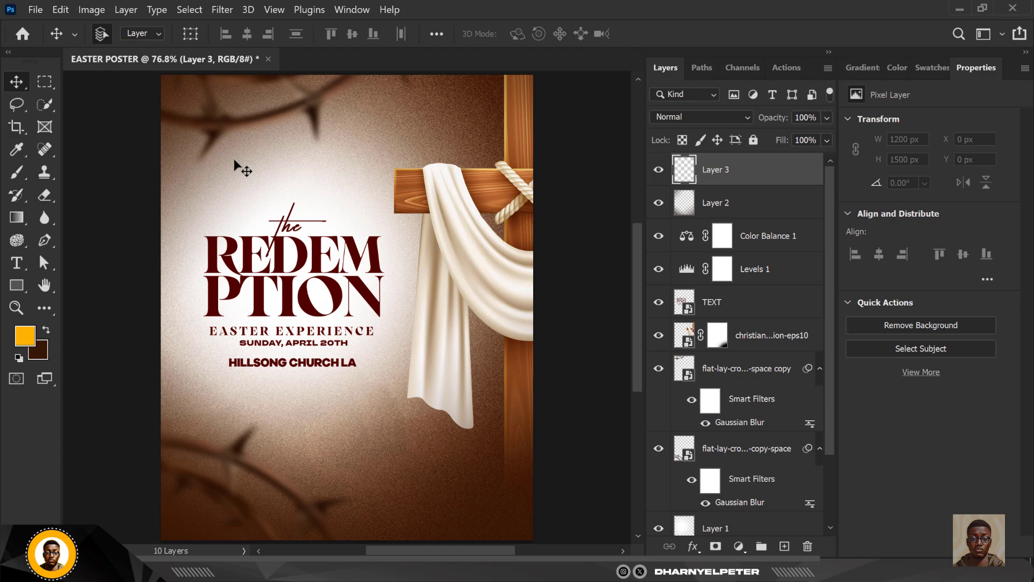
Step: Paint a golden glow over the cross top, blended Linear Dodge (Add) at 80% opacity
click(16, 172)
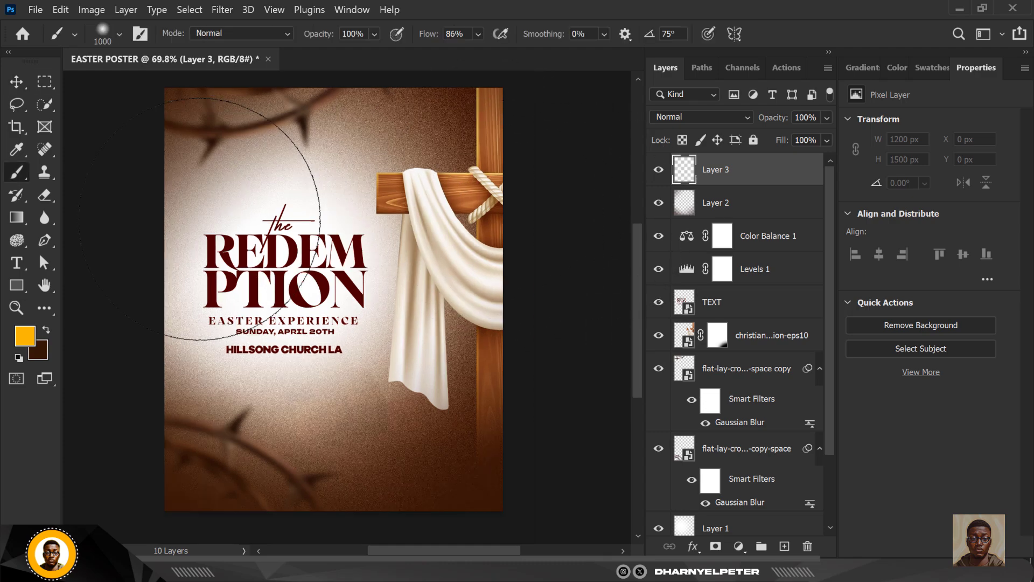
click(479, 33)
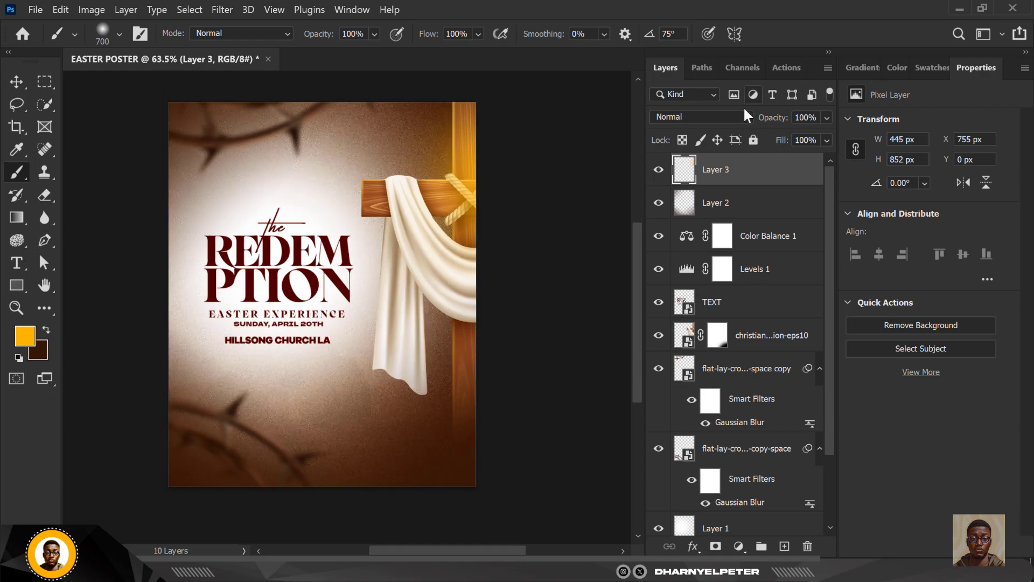
click(696, 117)
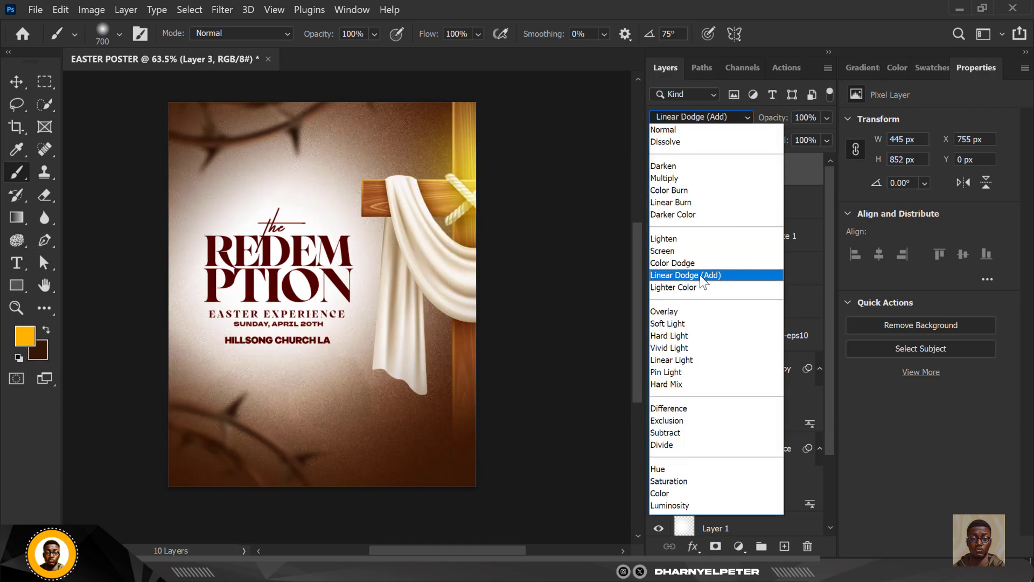
click(686, 275)
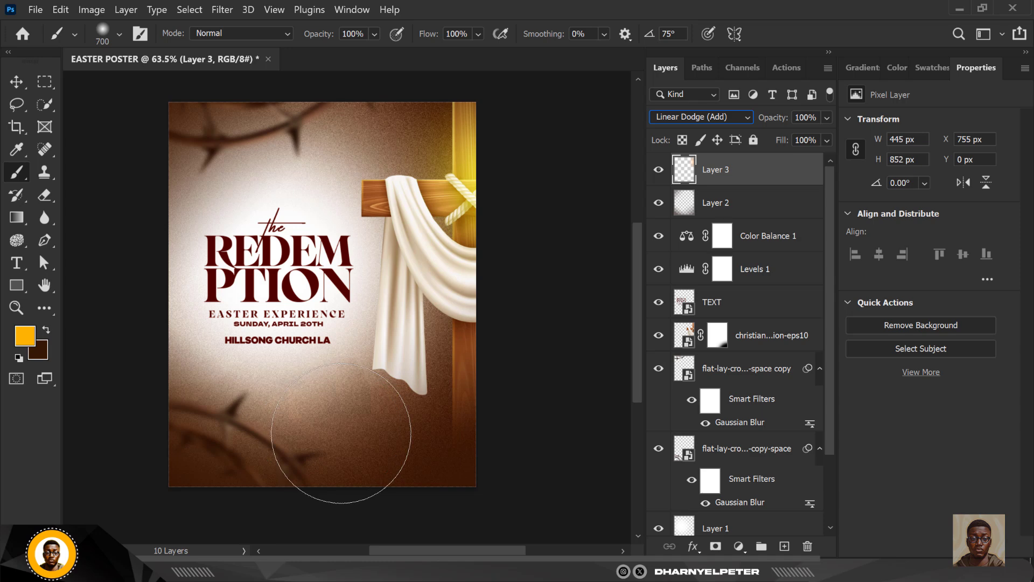
mouse_move(359, 456)
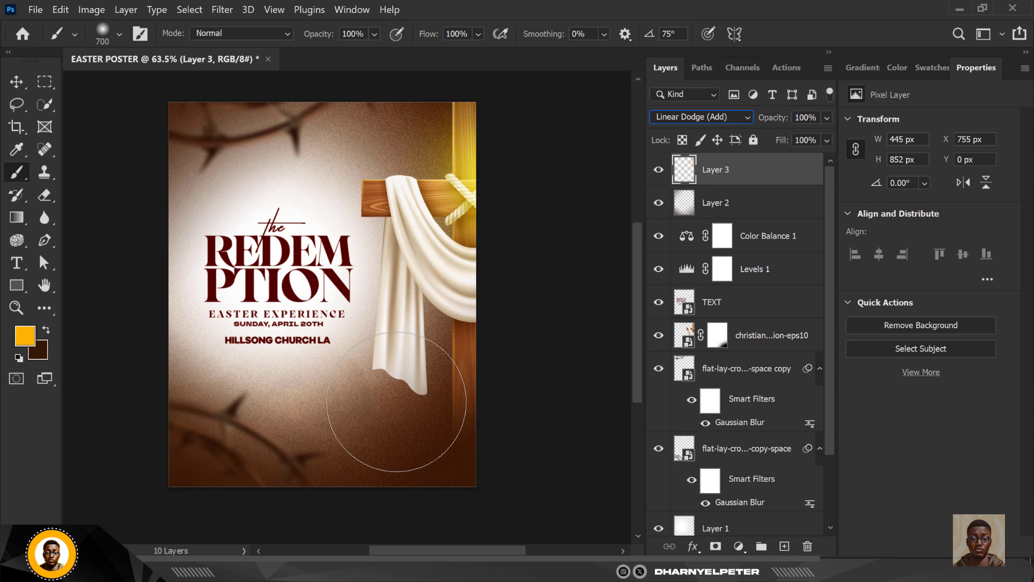
click(827, 117)
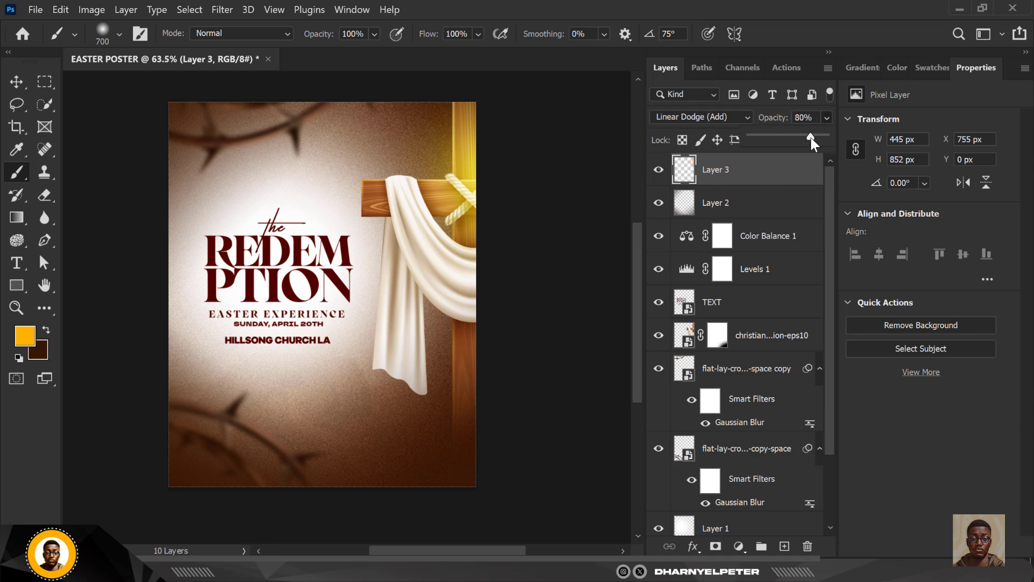
drag(811, 137, 800, 138)
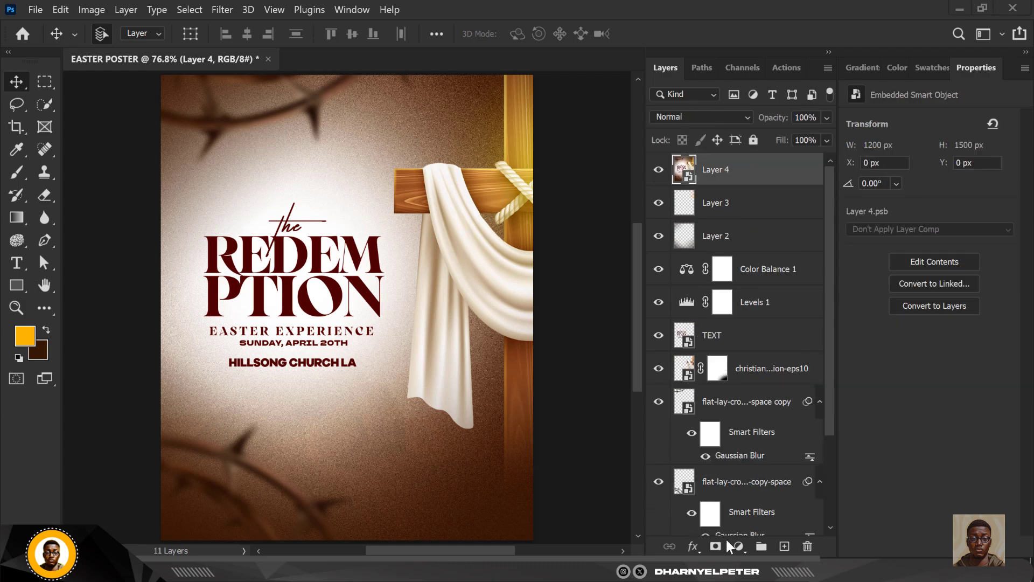
Step: Add a Hue/Saturation adjustment layer and preview red, pinkish-red and purple hue shifts
click(738, 547)
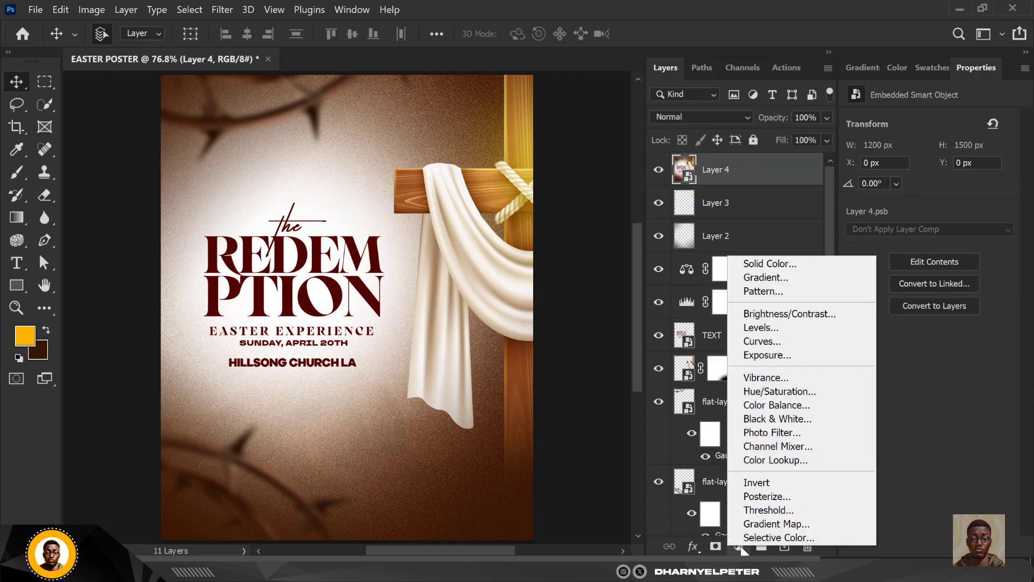
click(779, 390)
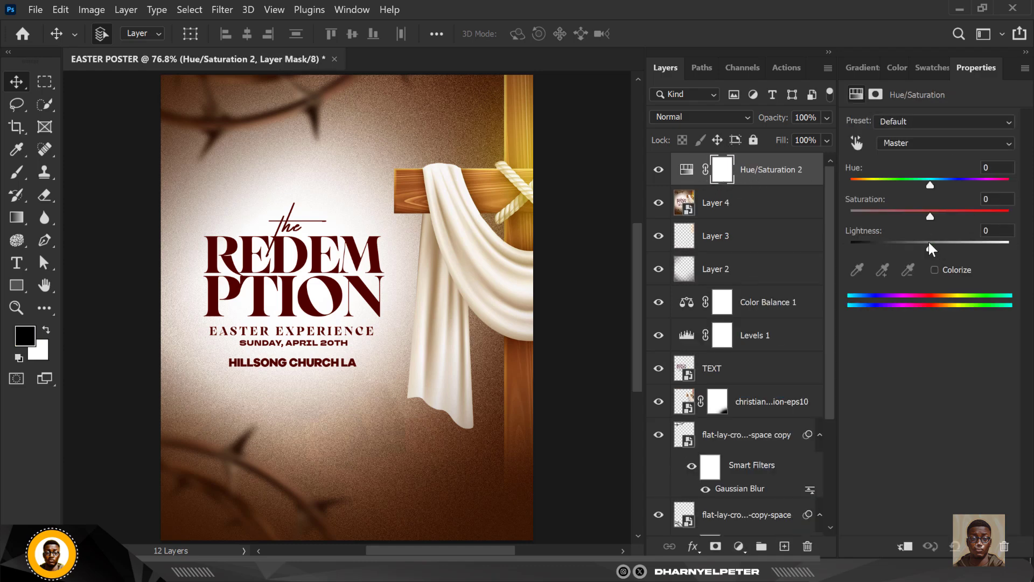
drag(930, 185, 914, 185)
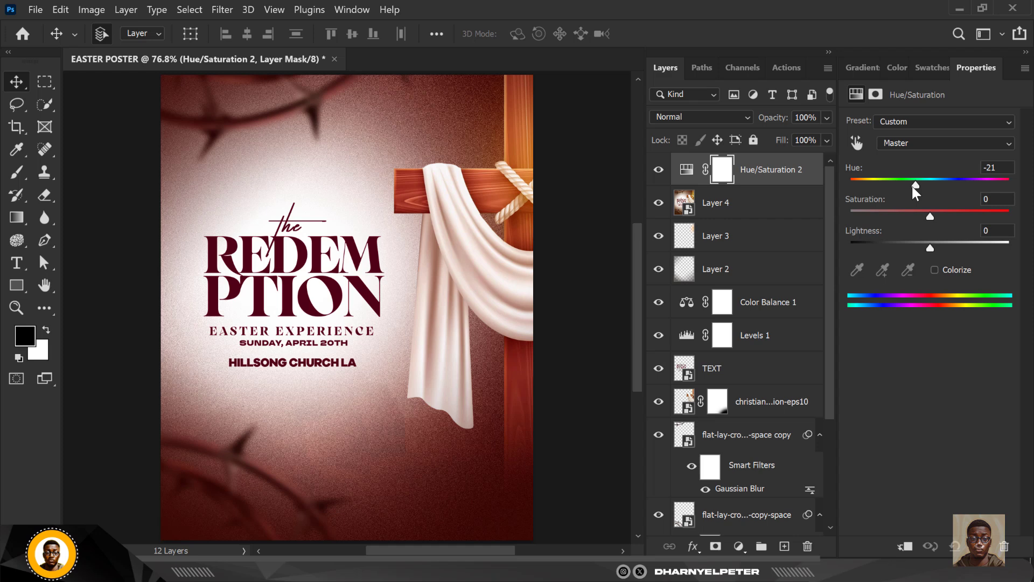
drag(916, 187, 903, 187)
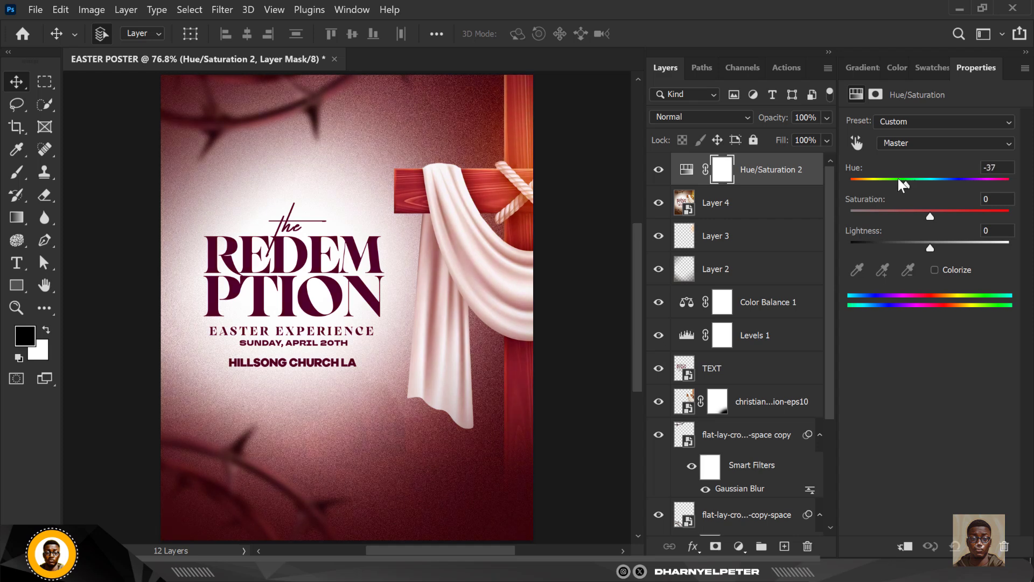
drag(900, 183, 878, 183)
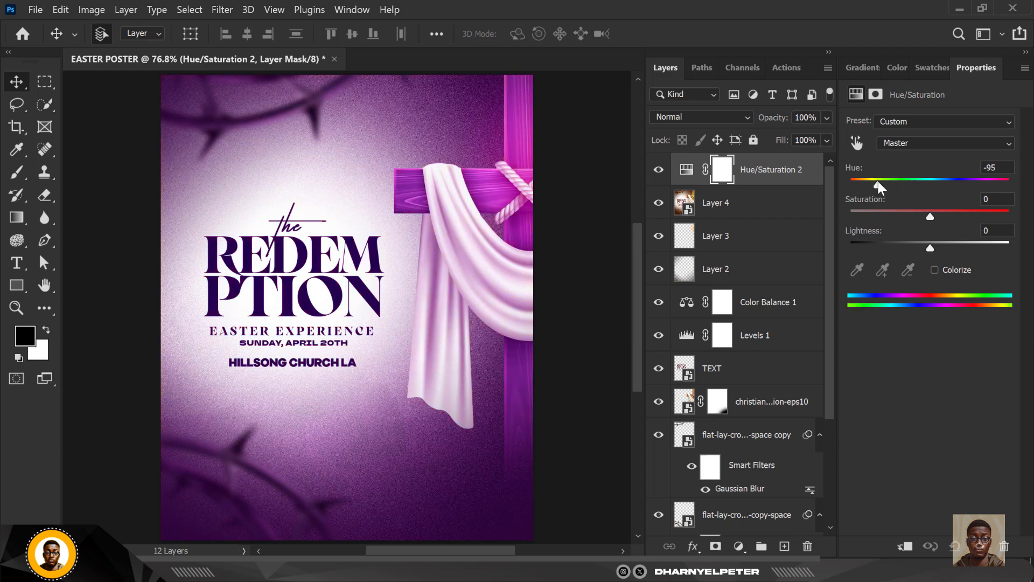
Step: Settle the hue at −16 for a reddish-brown tone, then hide the adjustment layer
drag(877, 188, 902, 188)
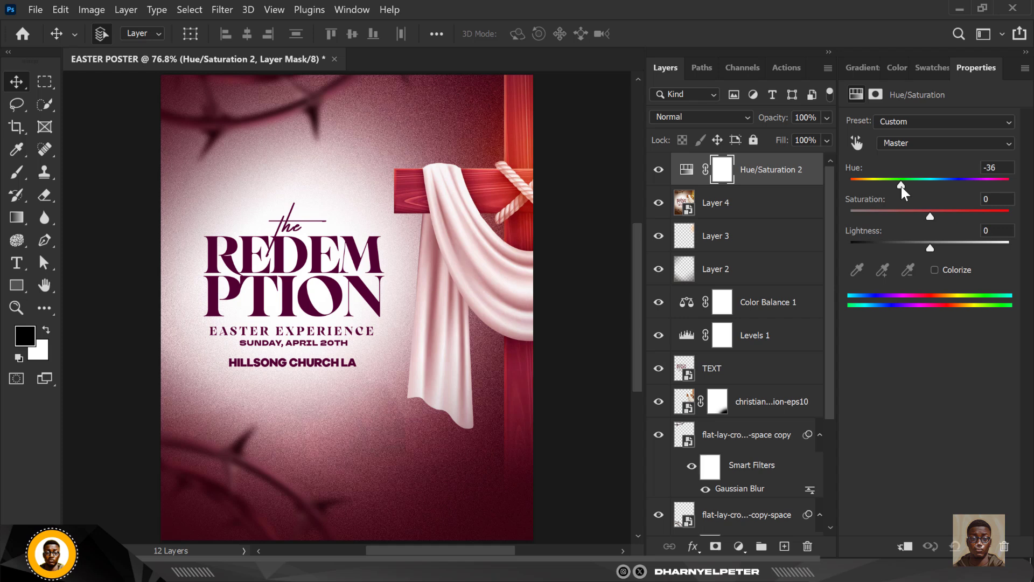
drag(903, 187, 911, 187)
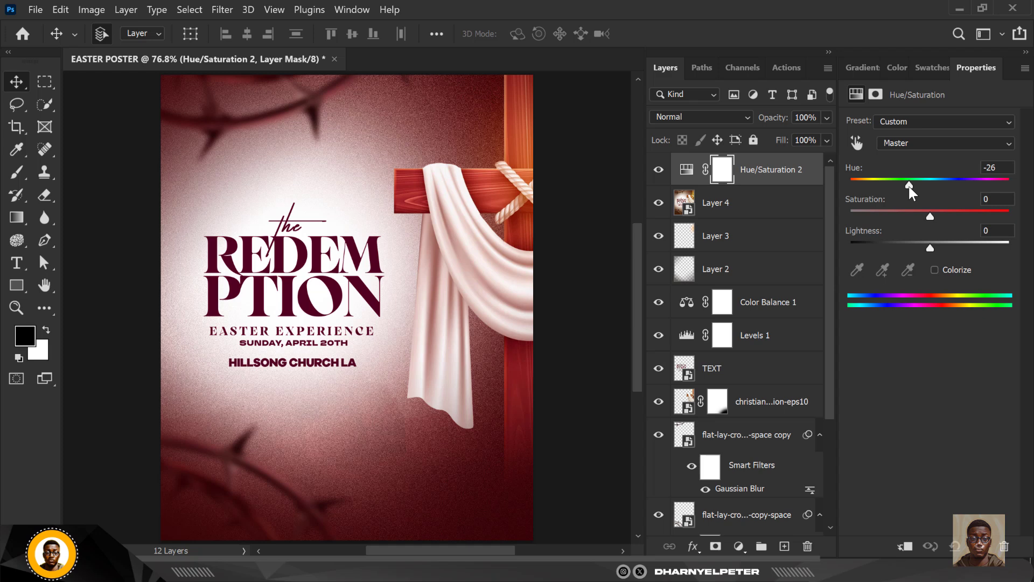
drag(909, 185, 917, 185)
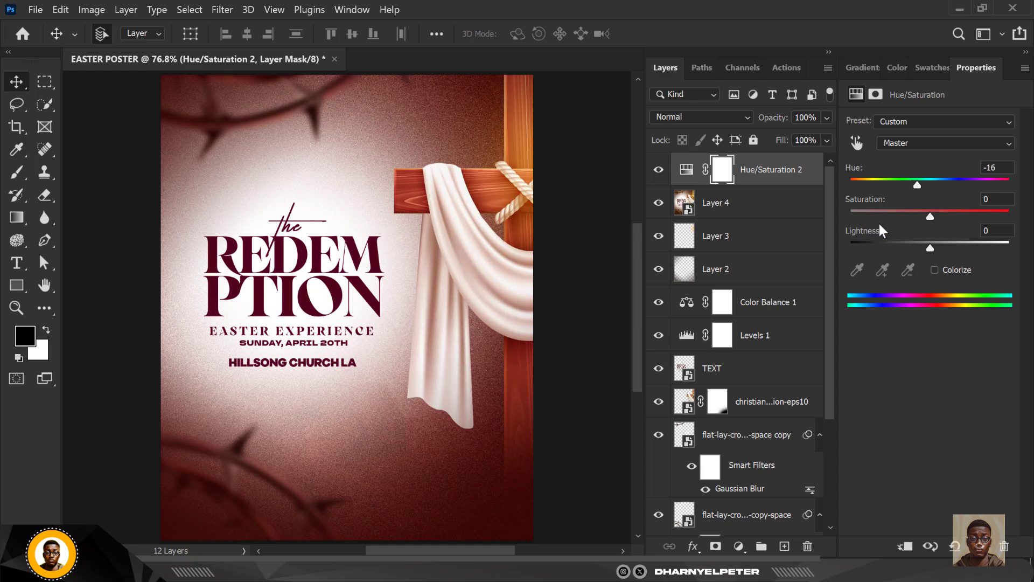
click(658, 169)
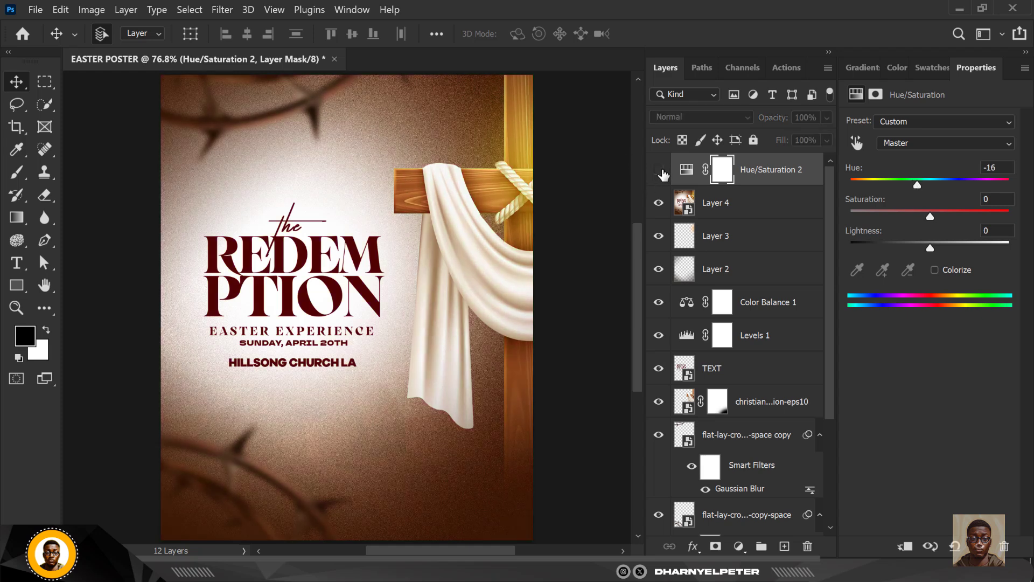